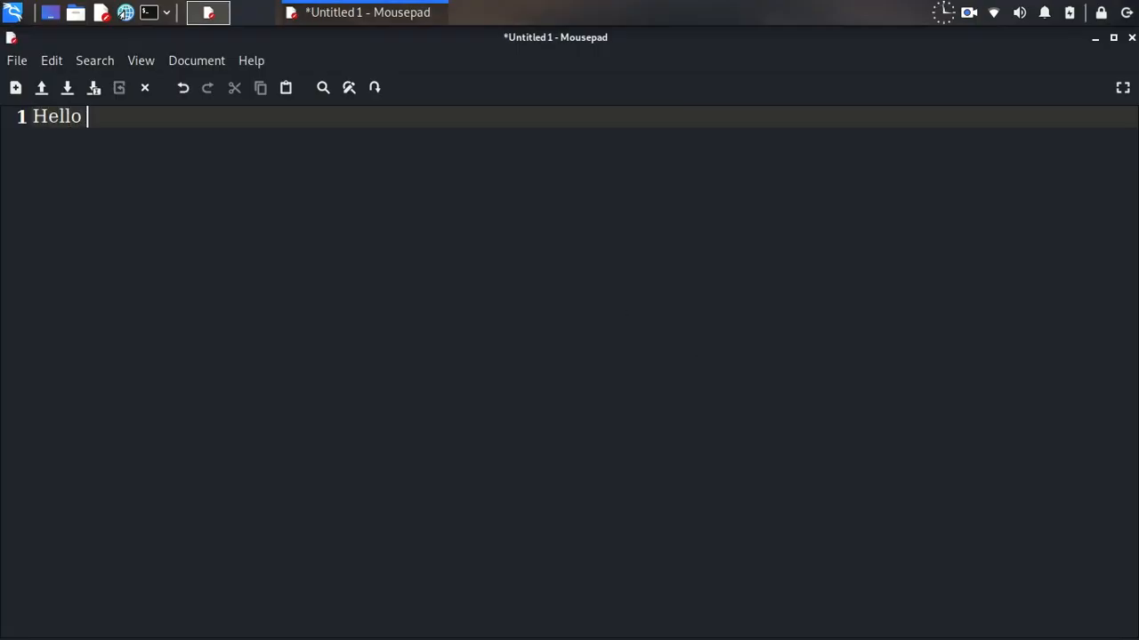
Step: Write the greeting 'Dear Friends' and the line 'I want to show you how to install Wine 6.13 On Linux'
type("Dear Friends")
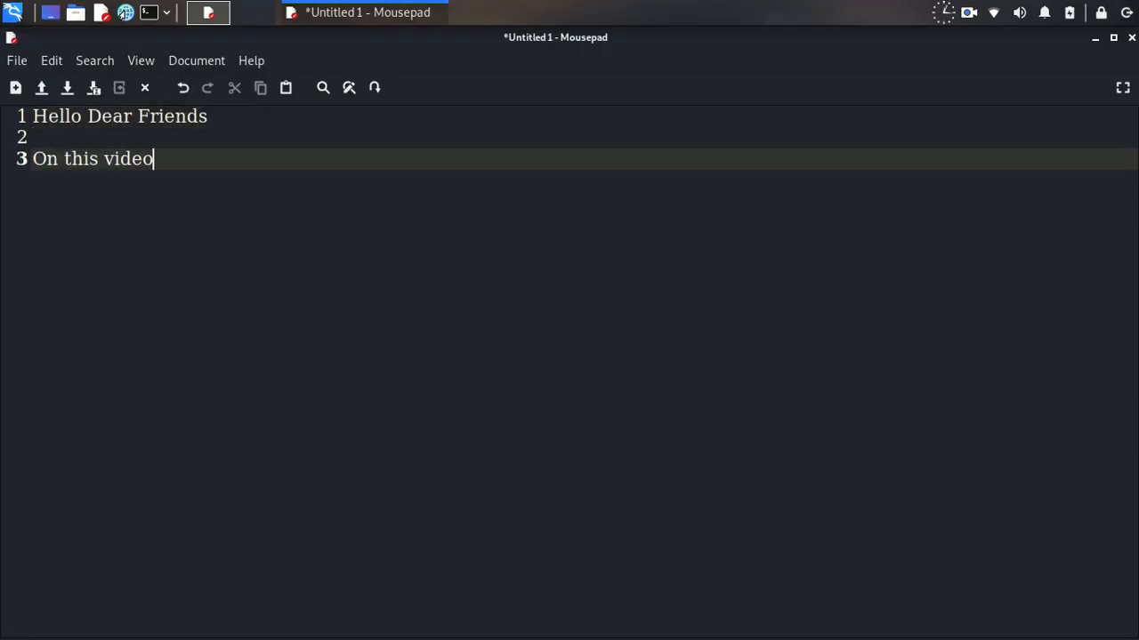
type("I want to show you")
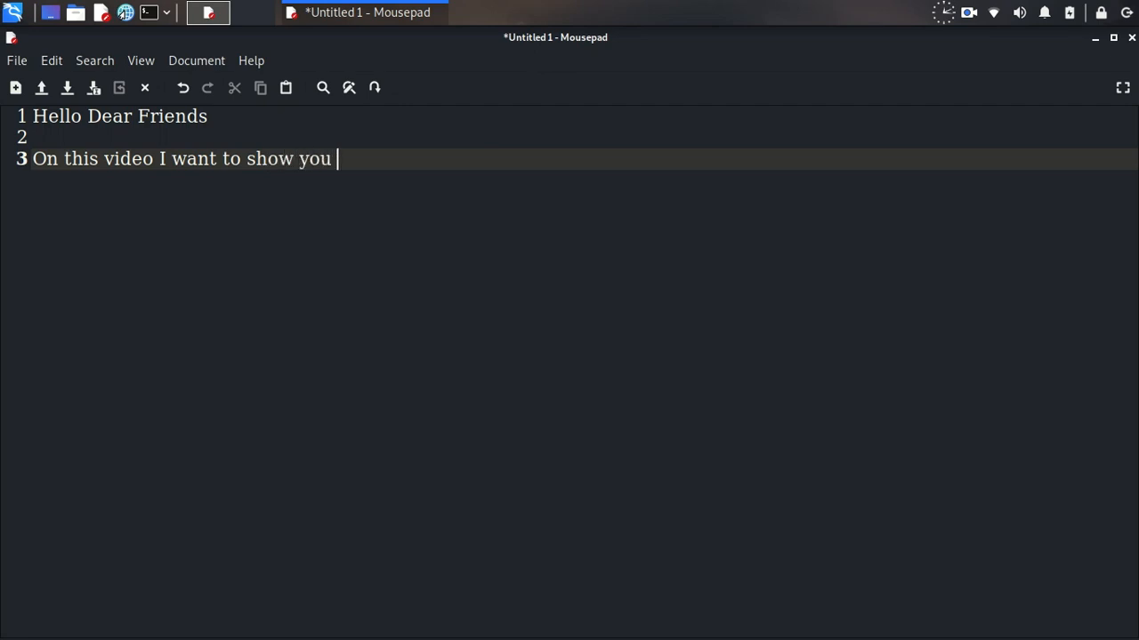
type("how to install Wine")
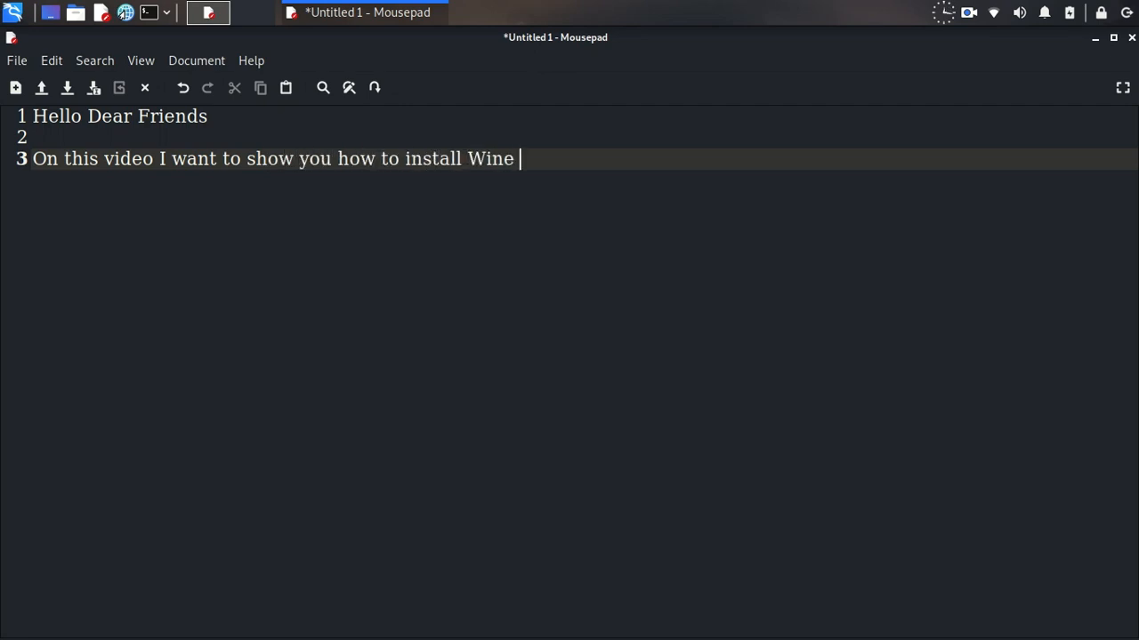
type("6.13 On Linux")
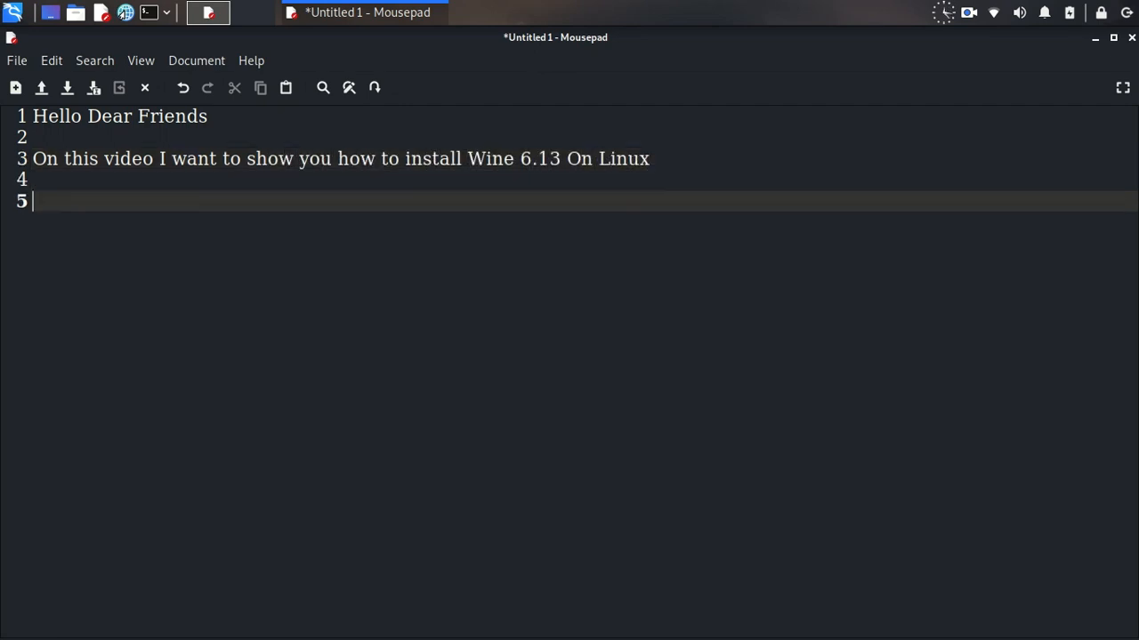
Step: Add the 'Please Like And Subscribe' request and the 'Then Let's Start' closing line
type("Please Like")
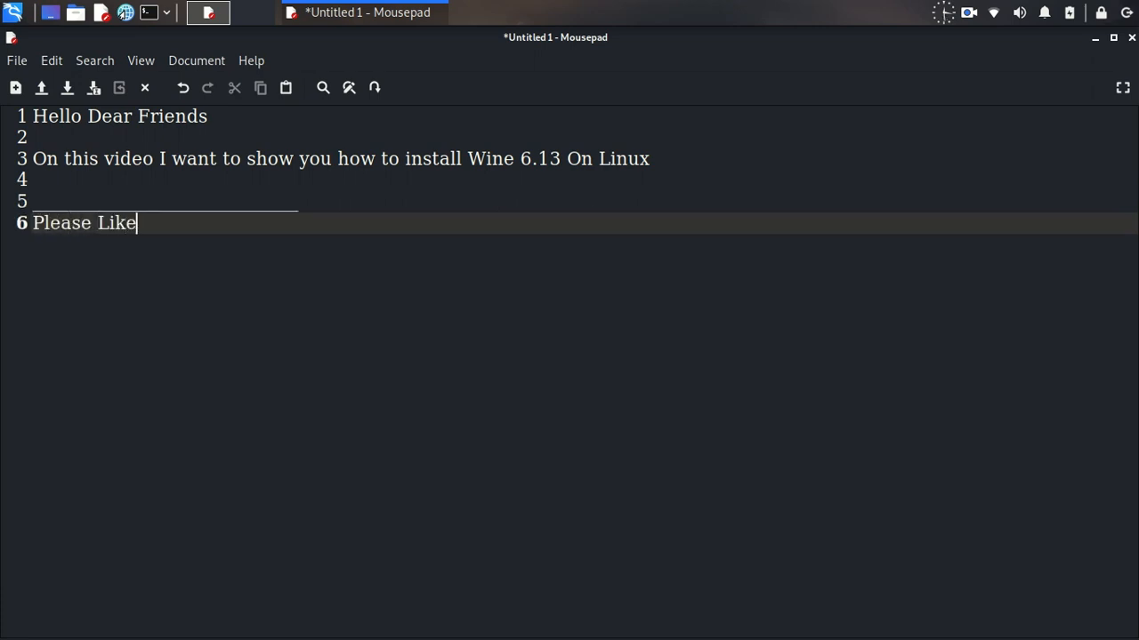
type("And Subscribe")
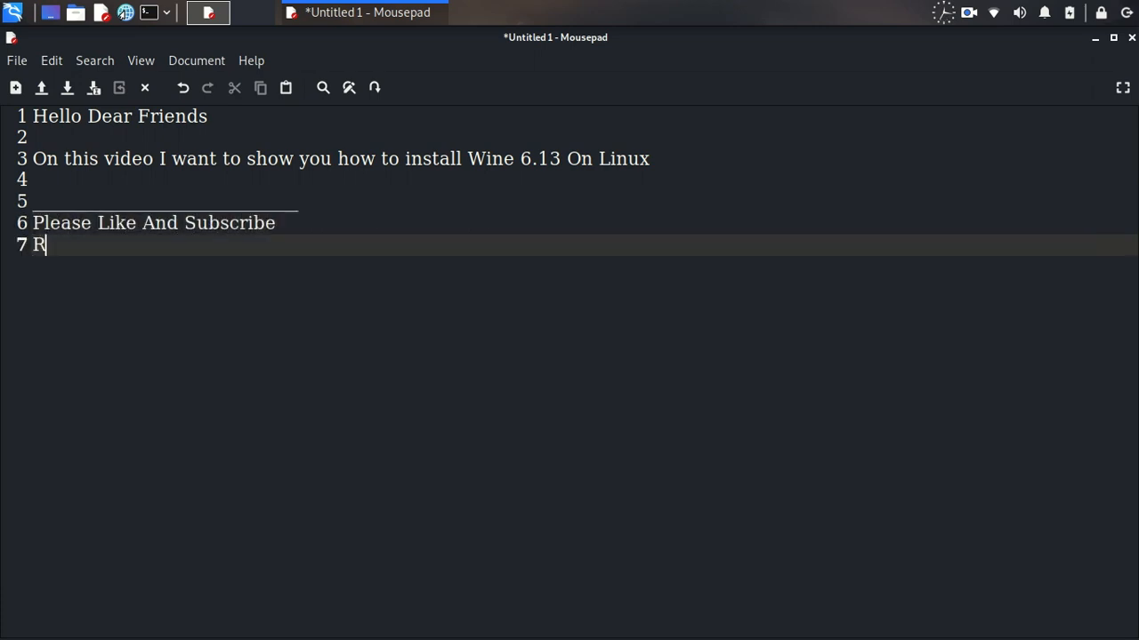
type("hen Let's Star")
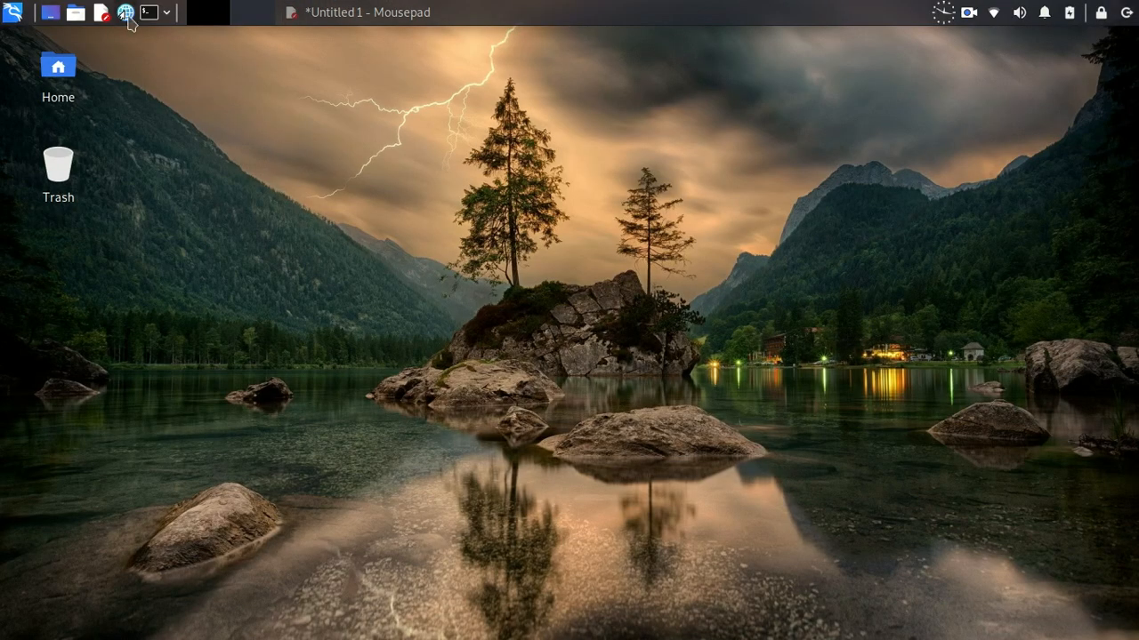
Step: Launch Firefox and search Google for winehq
left_click(125, 11)
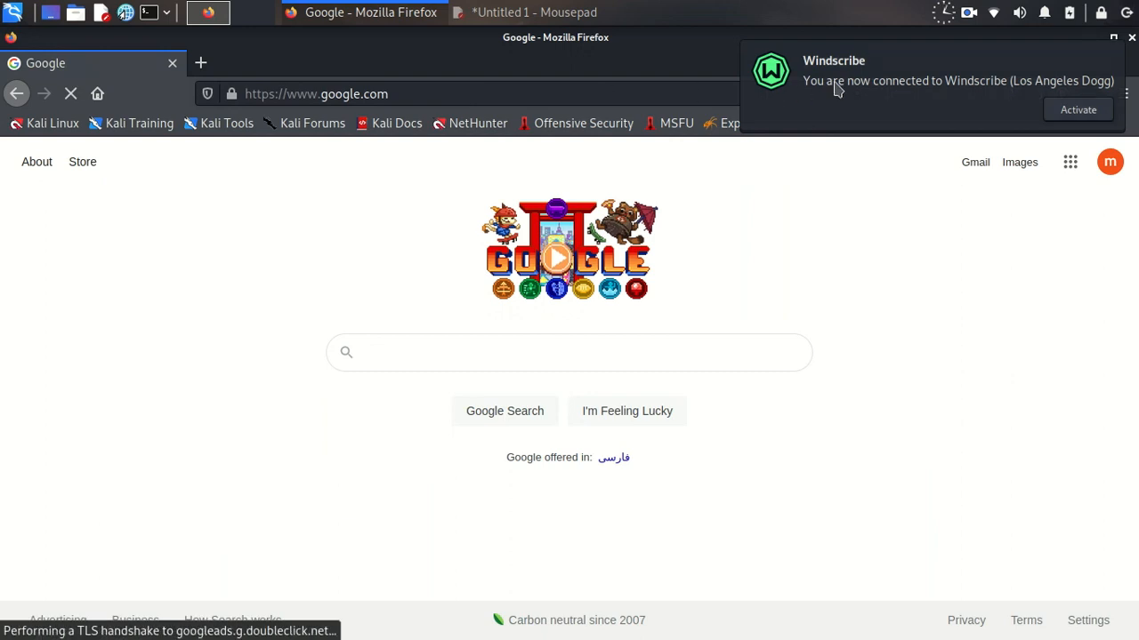
left_click(570, 352)
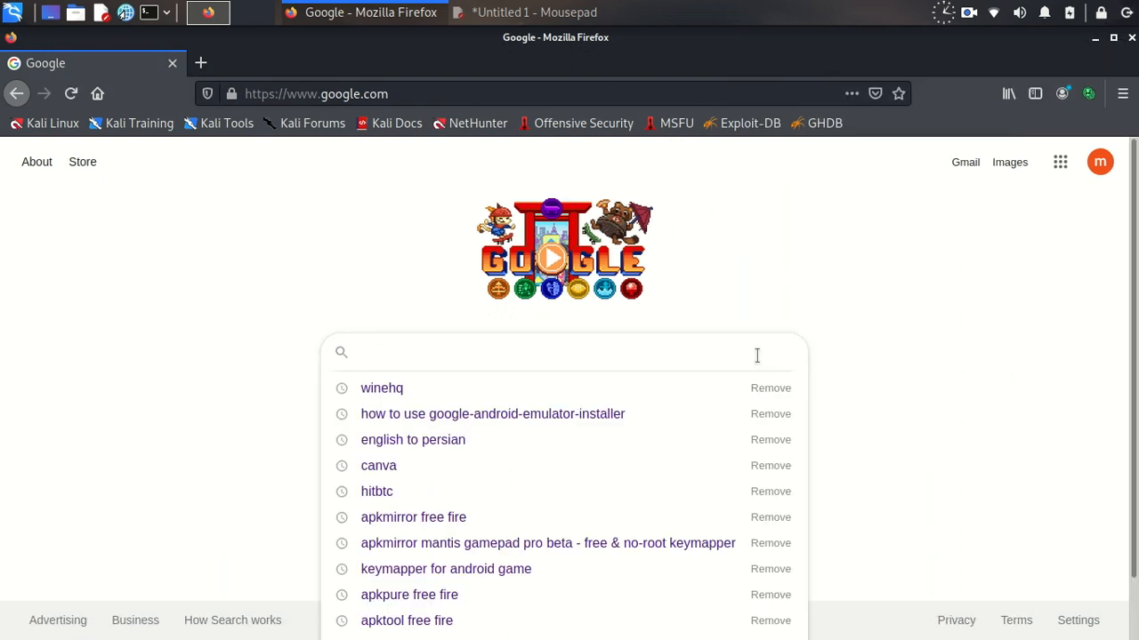
type("winehq")
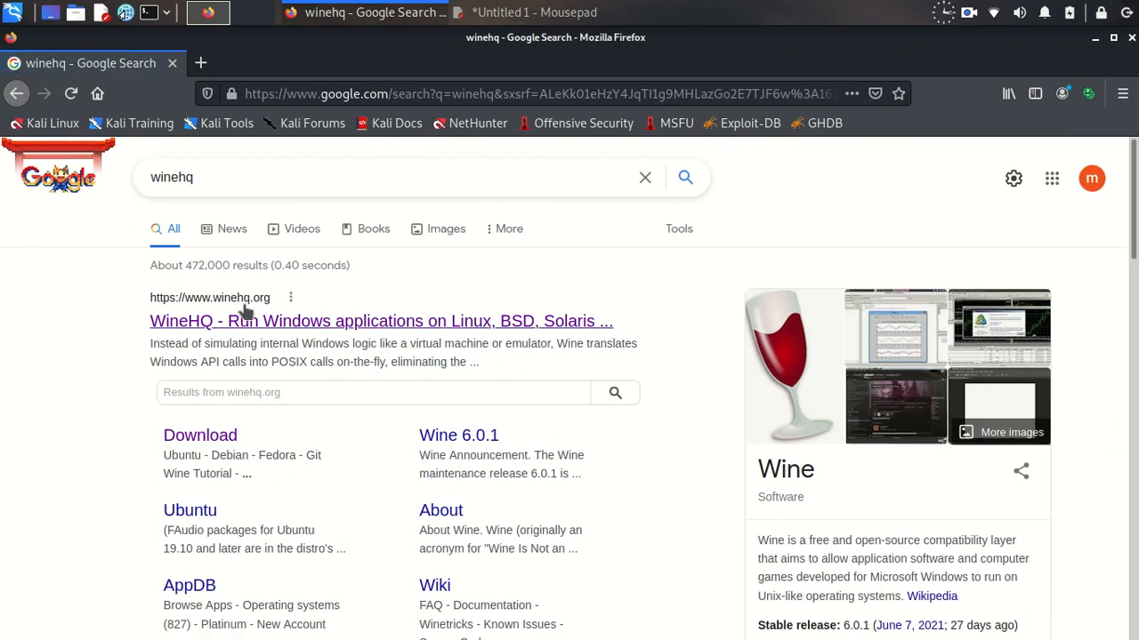
mouse_move(258, 320)
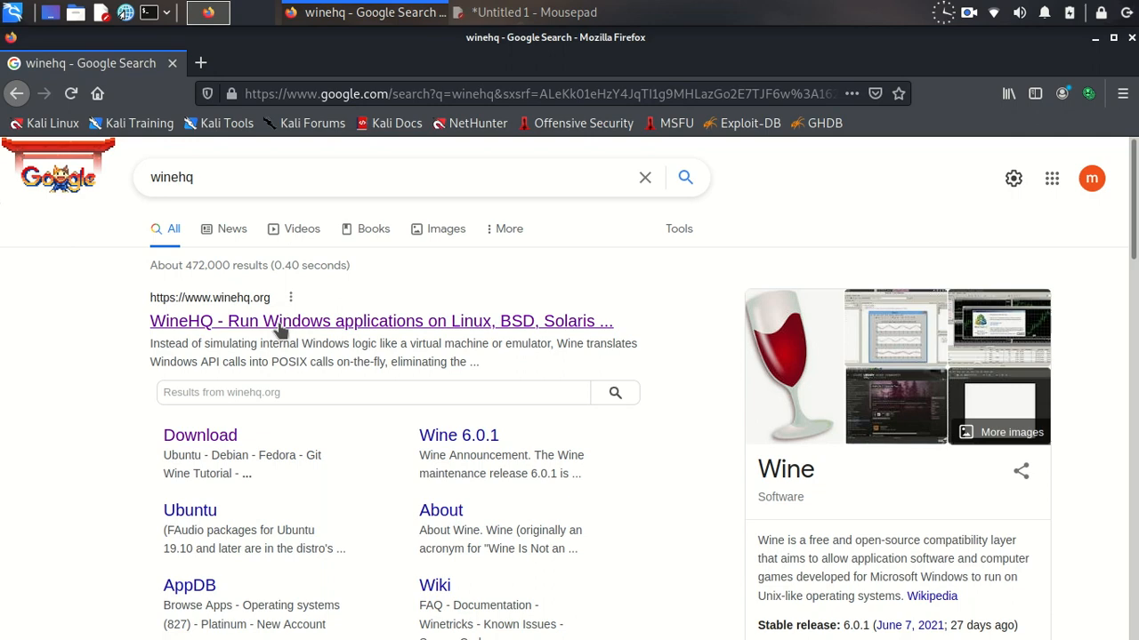
Step: Open the WineHQ homepage from the search results
left_click(380, 320)
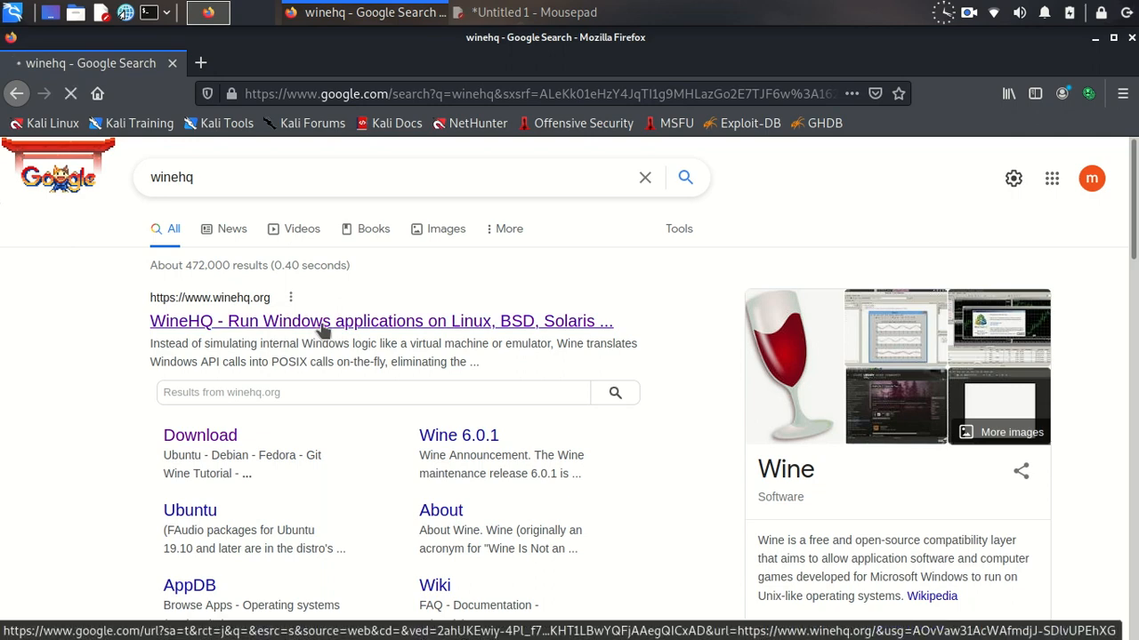
left_click(380, 320)
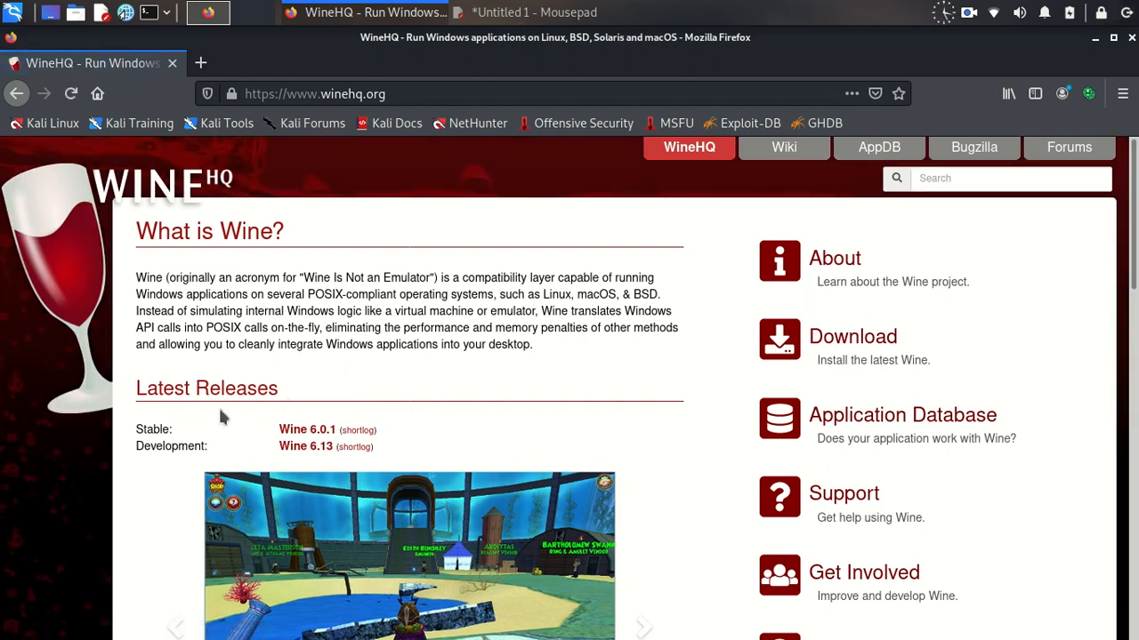
mouse_move(222, 441)
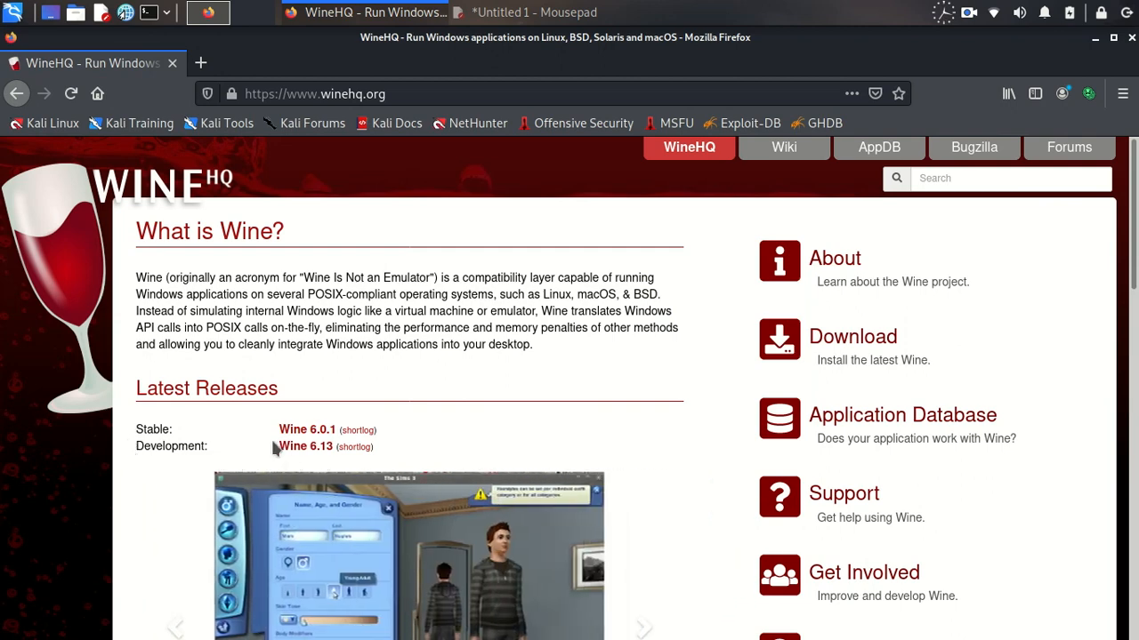
mouse_move(306, 445)
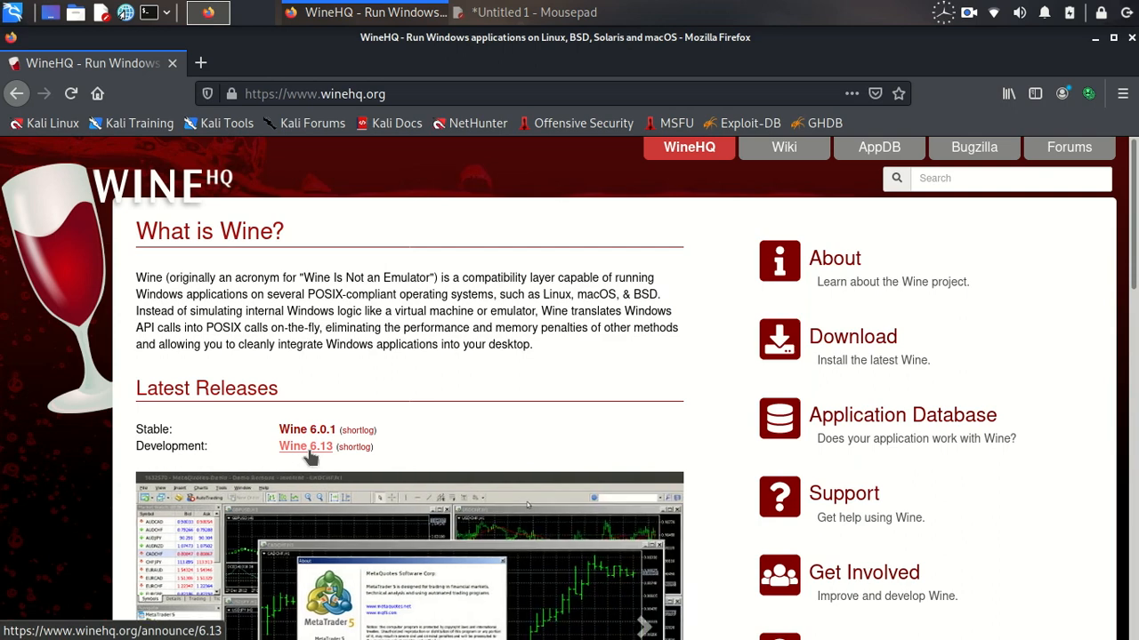
mouse_move(852, 336)
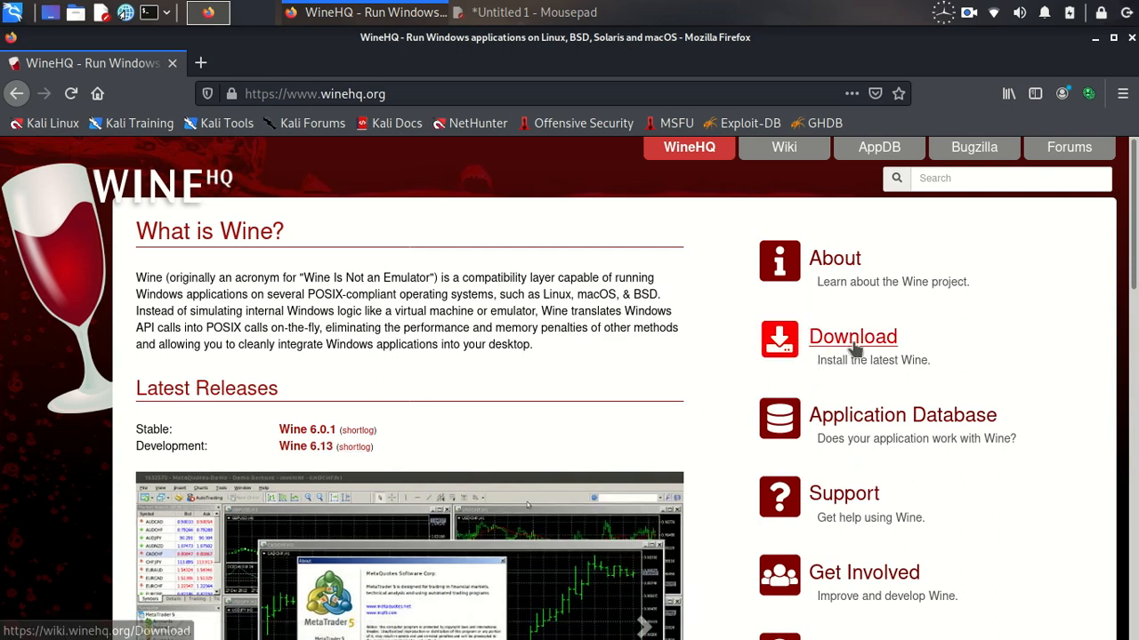
Step: Go to the Wine Download page and choose Debian under WineHQ Binary Packages
left_click(850, 336)
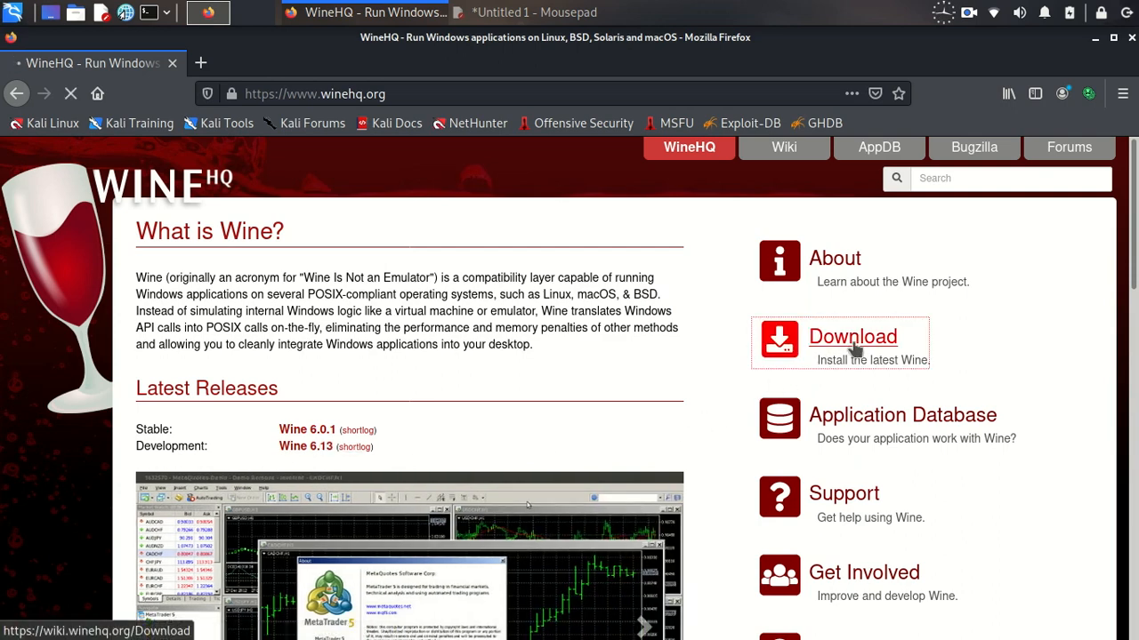
left_click(851, 336)
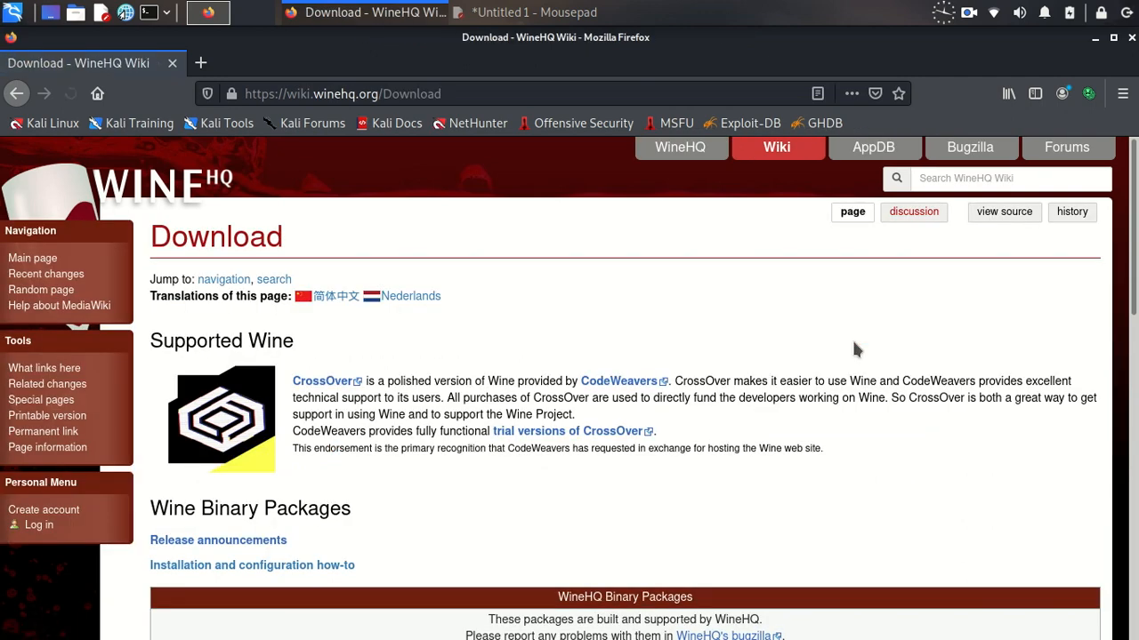
scroll("down", 3)
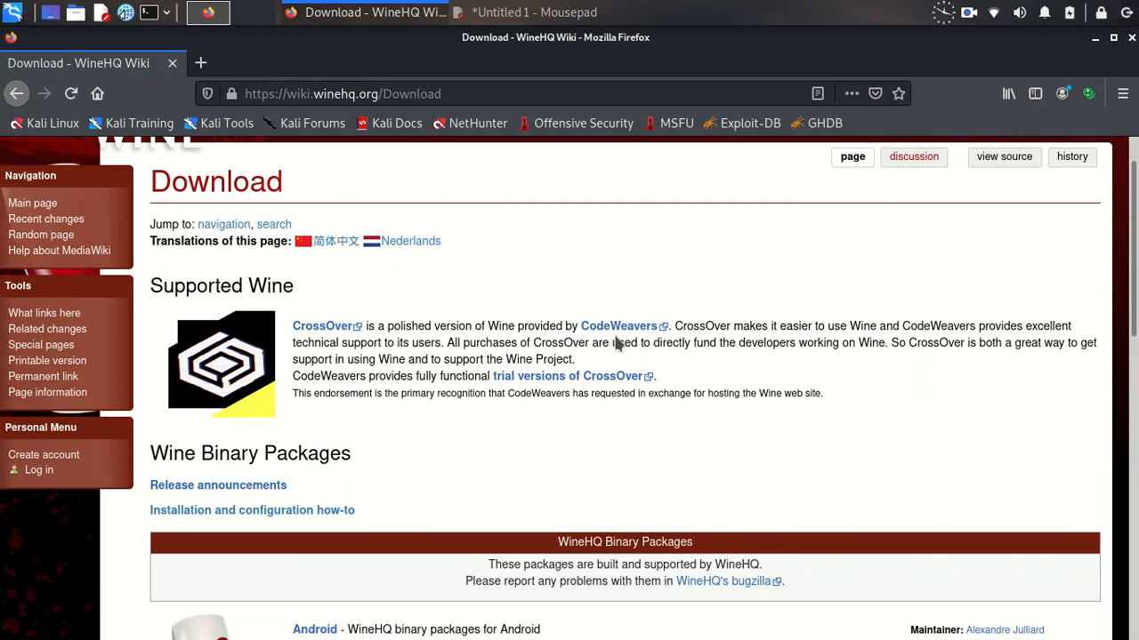
scroll("down", 3)
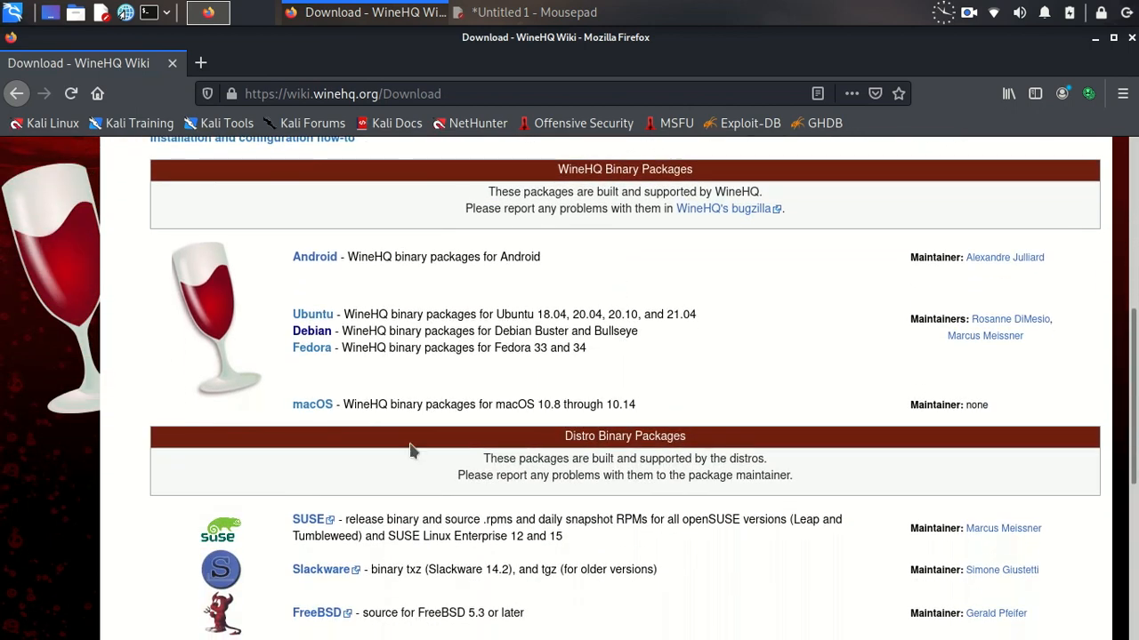
mouse_move(336, 481)
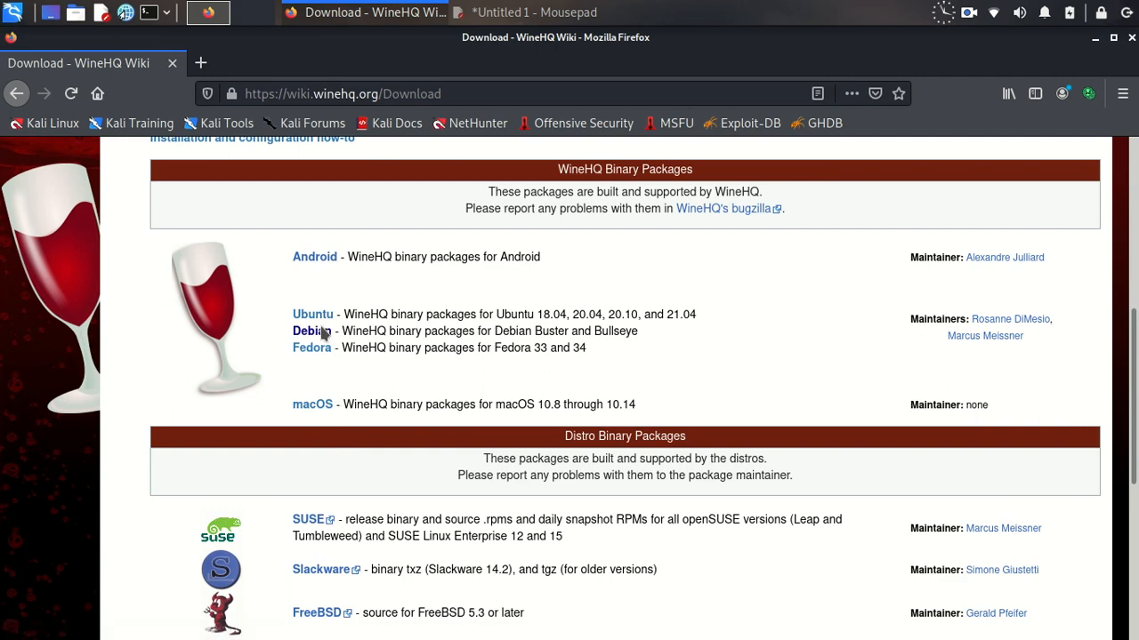
left_click(310, 331)
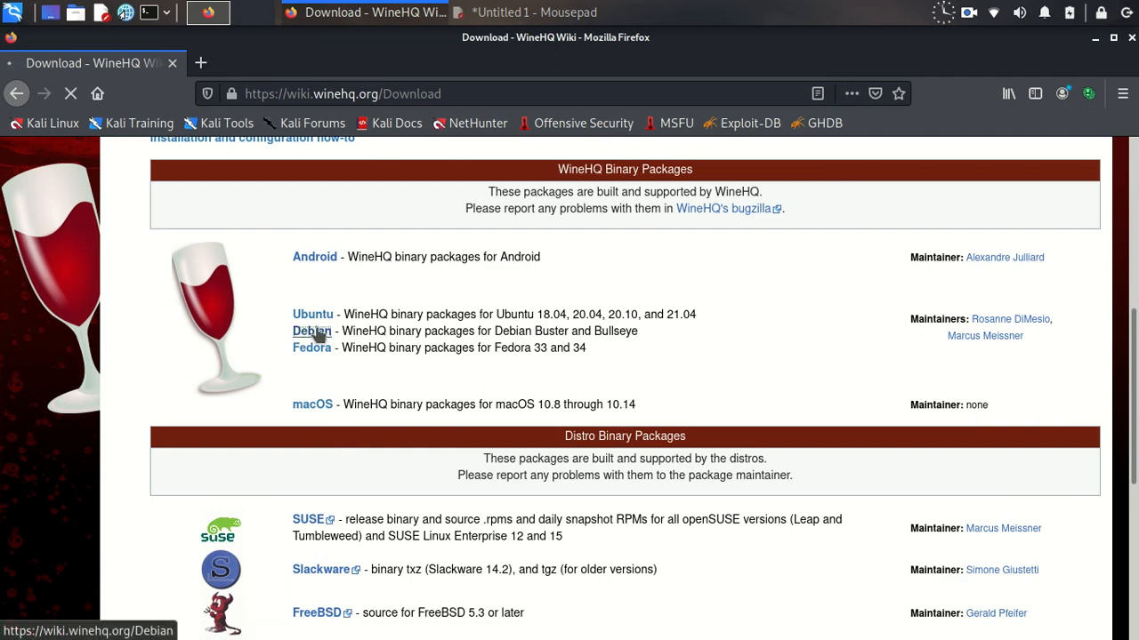
Step: On the Debian wiki page, copy the 'sudo dpkg --add-architecture i386' command
left_click(312, 331)
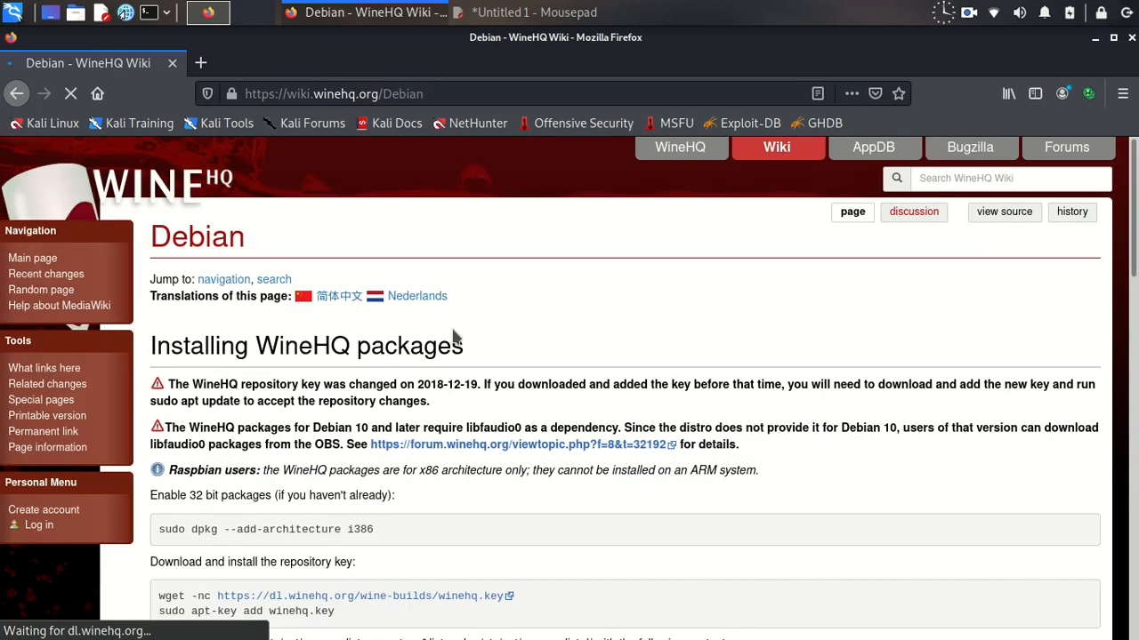
scroll("down", 3)
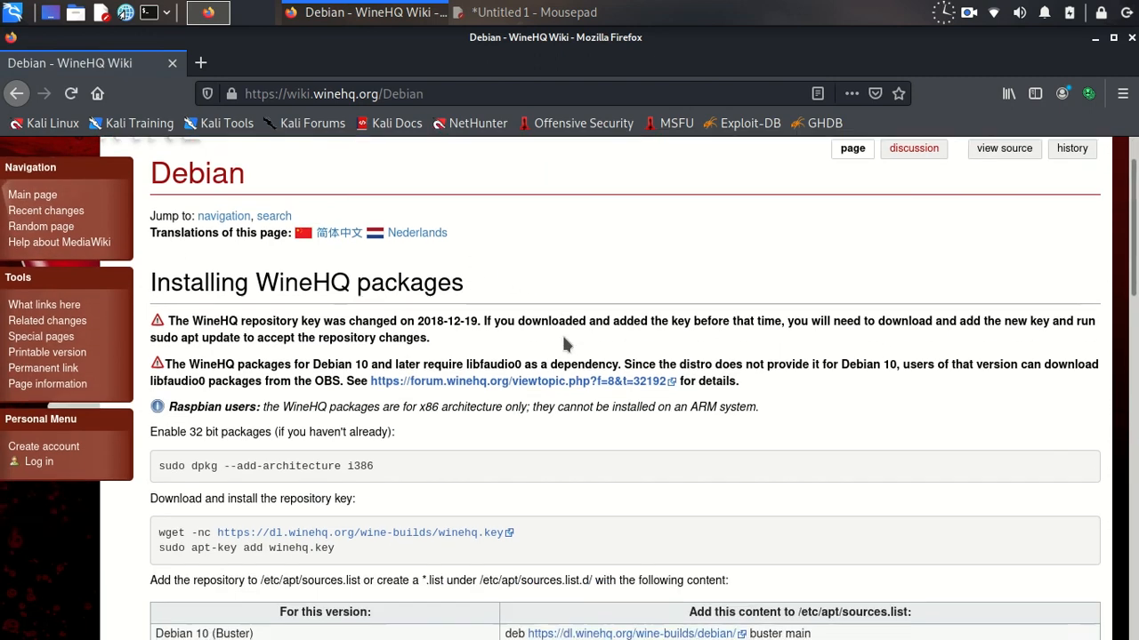
scroll("down", 3)
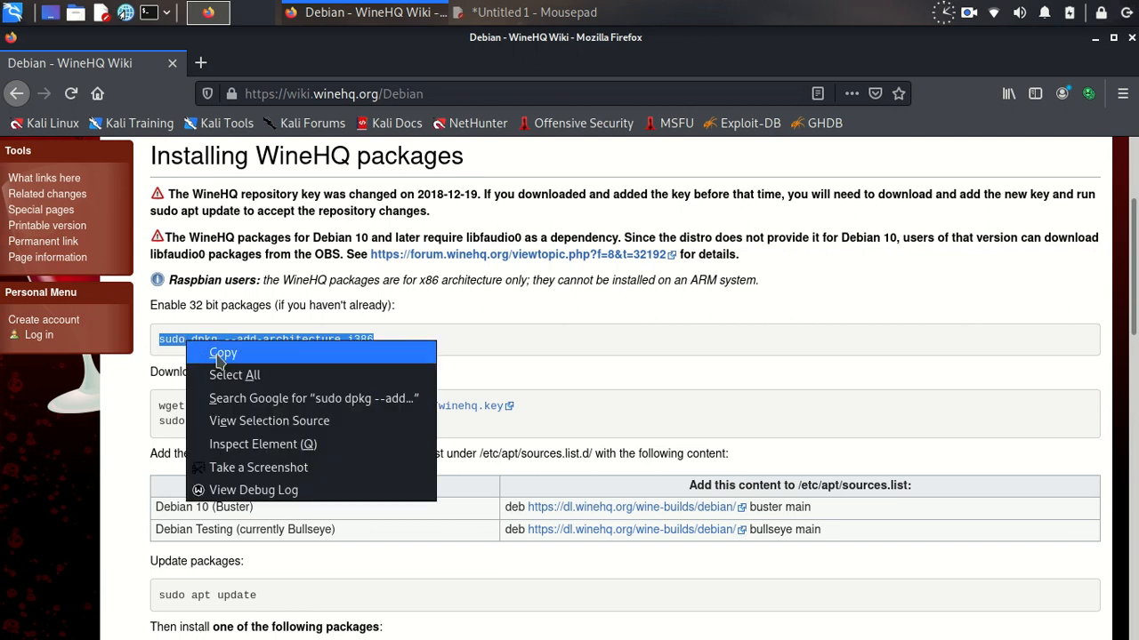
left_click(222, 352)
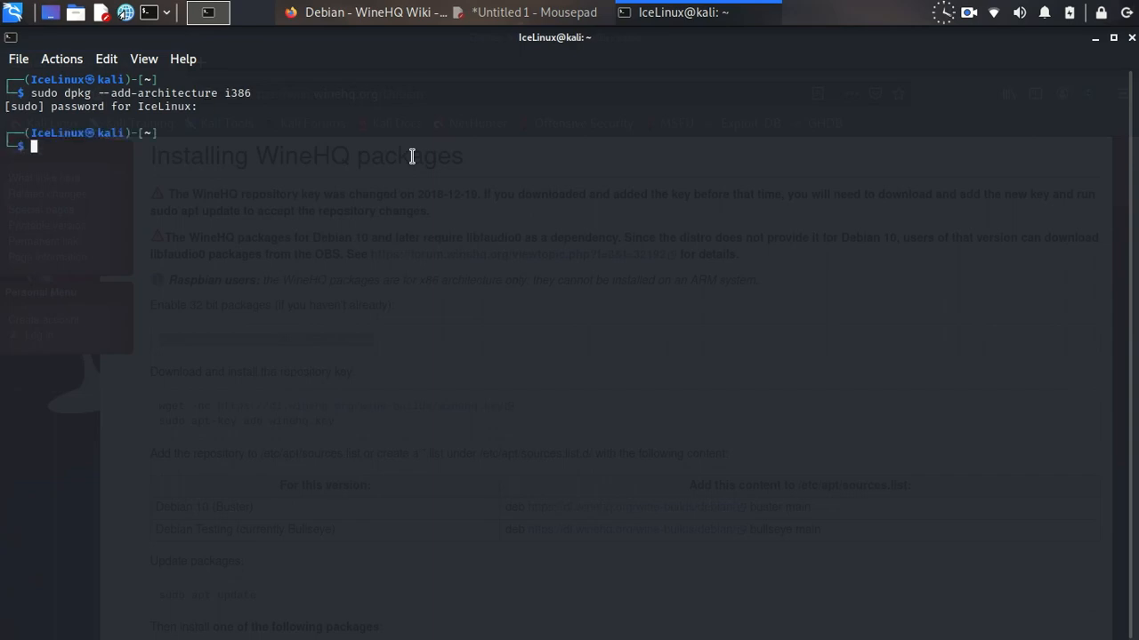
Step: Return to the Debian instructions and bring the repository key commands into view
left_click(365, 11)
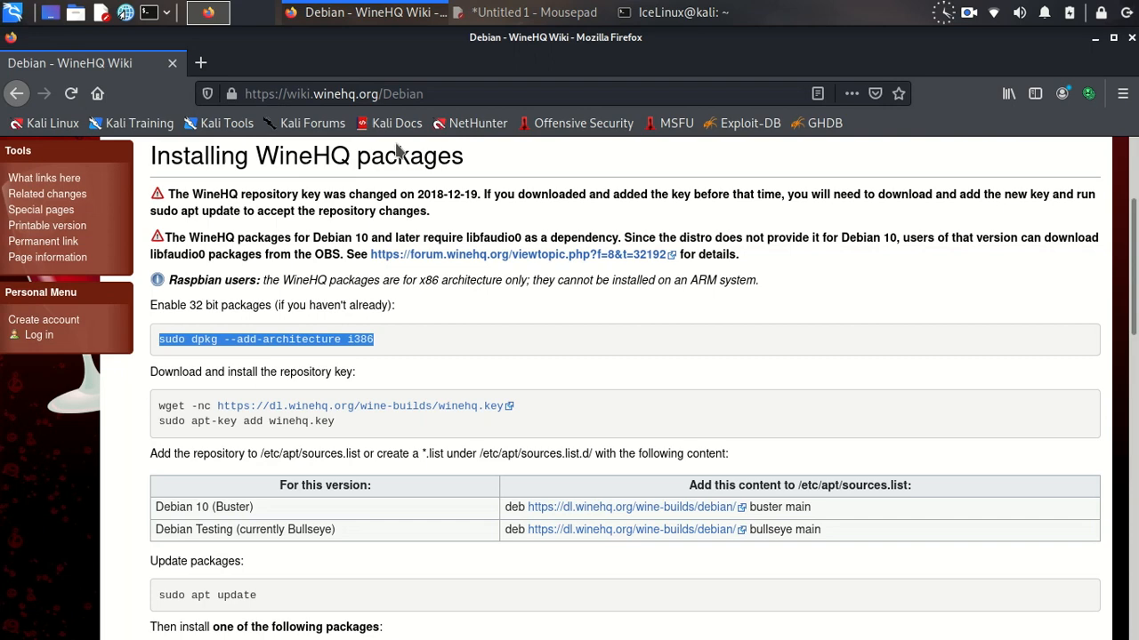
scroll("down", 3)
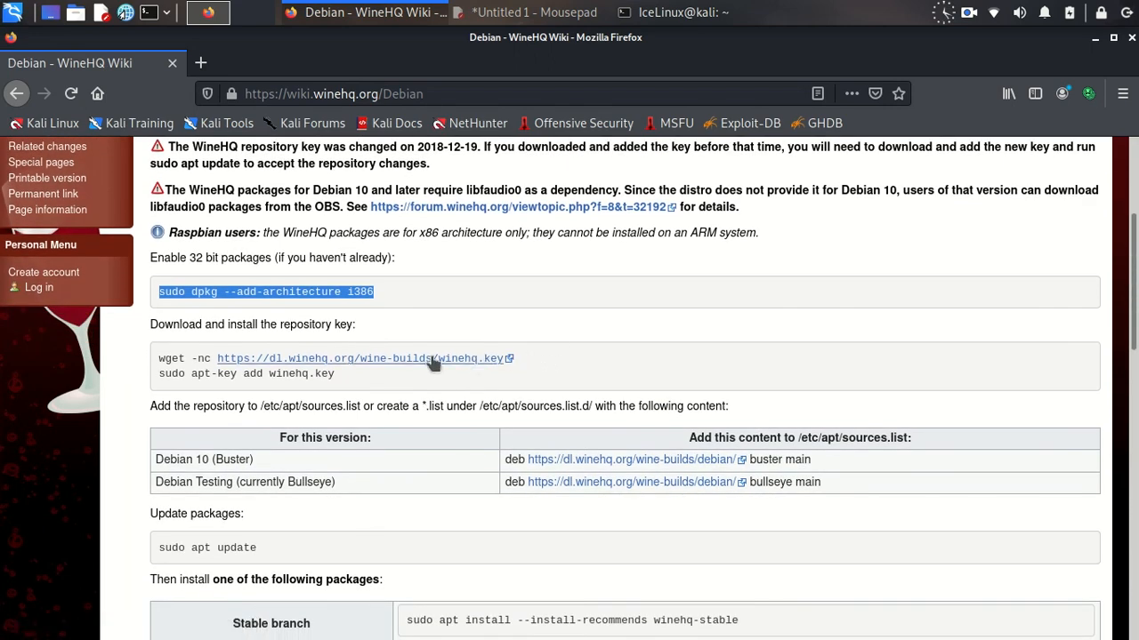
mouse_move(160, 359)
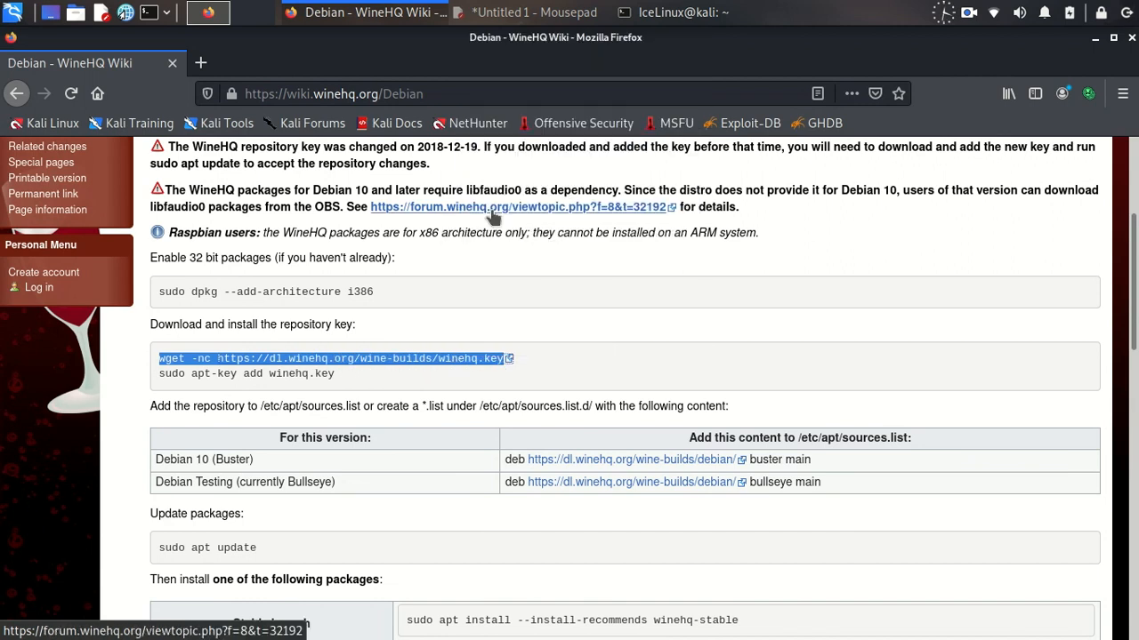
left_click(683, 11)
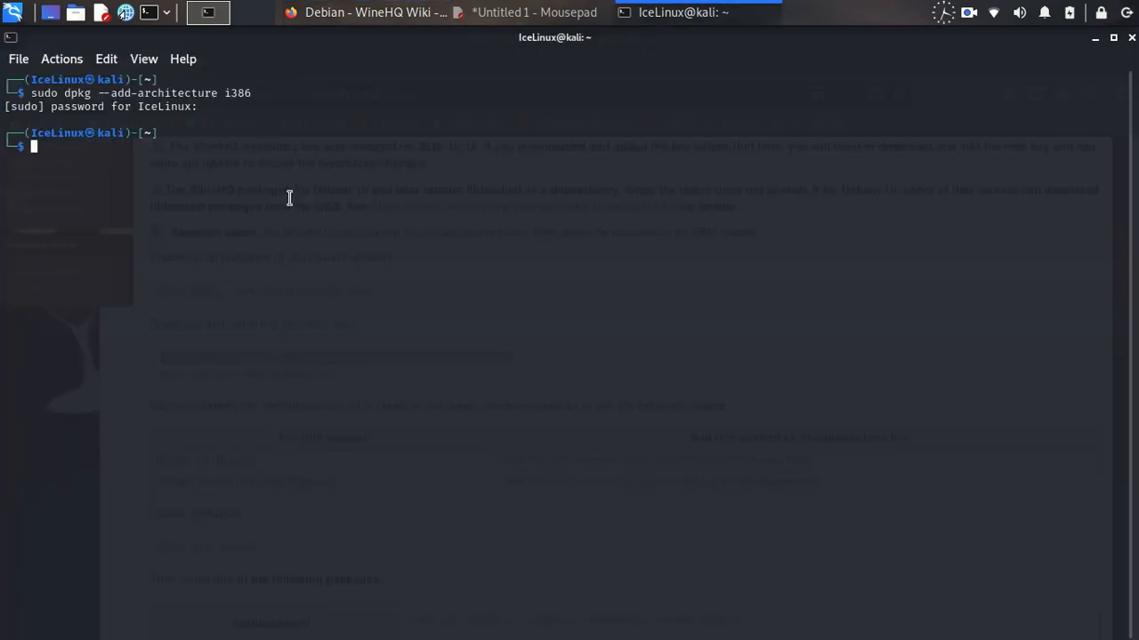
type("wget -nc https://dl.winehq.org/wine-builds/winehq.key")
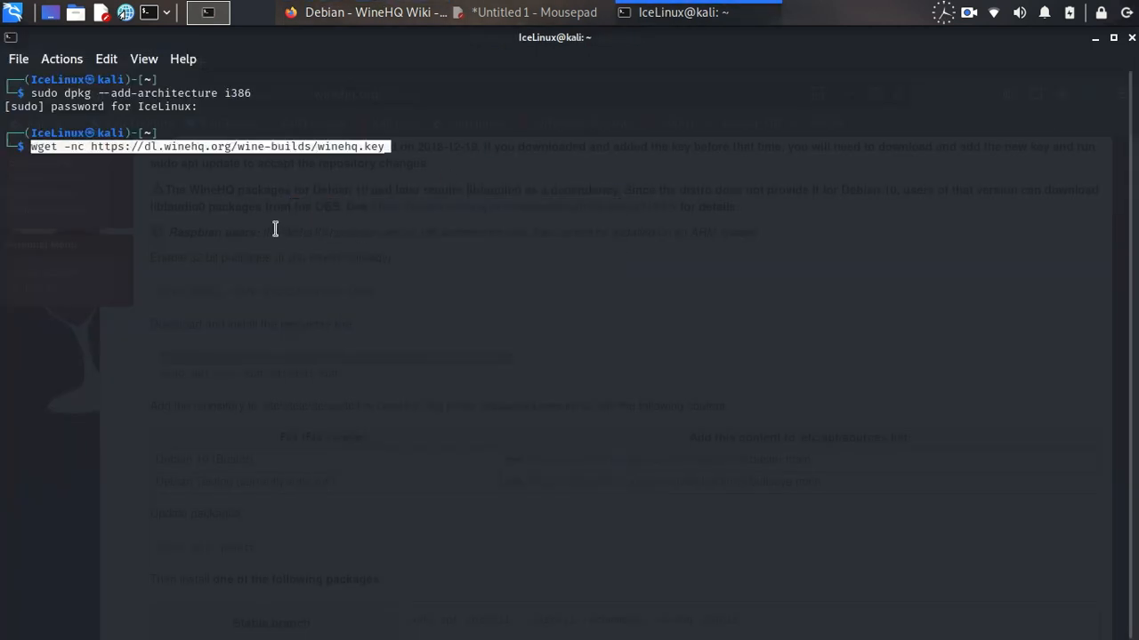
mouse_move(441, 181)
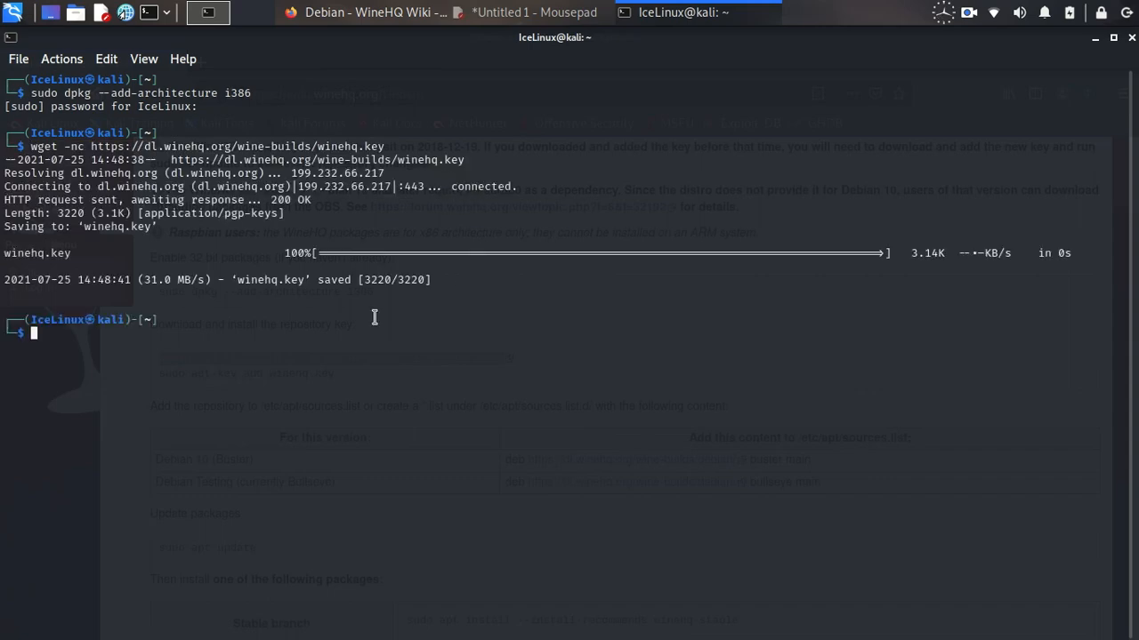
mouse_move(303, 371)
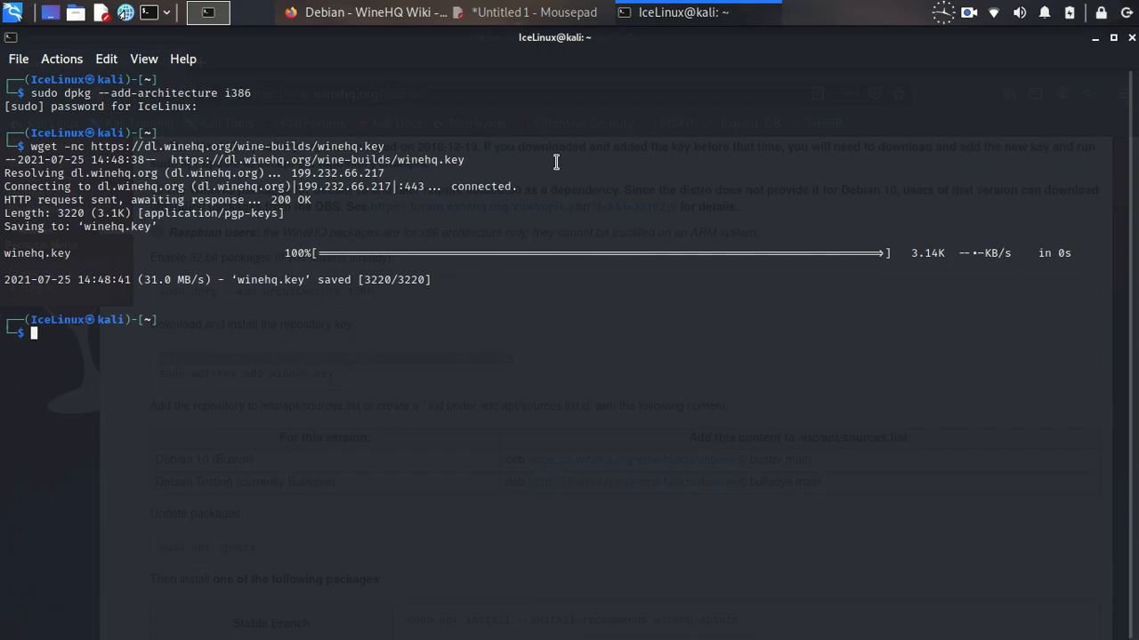
left_click(365, 11)
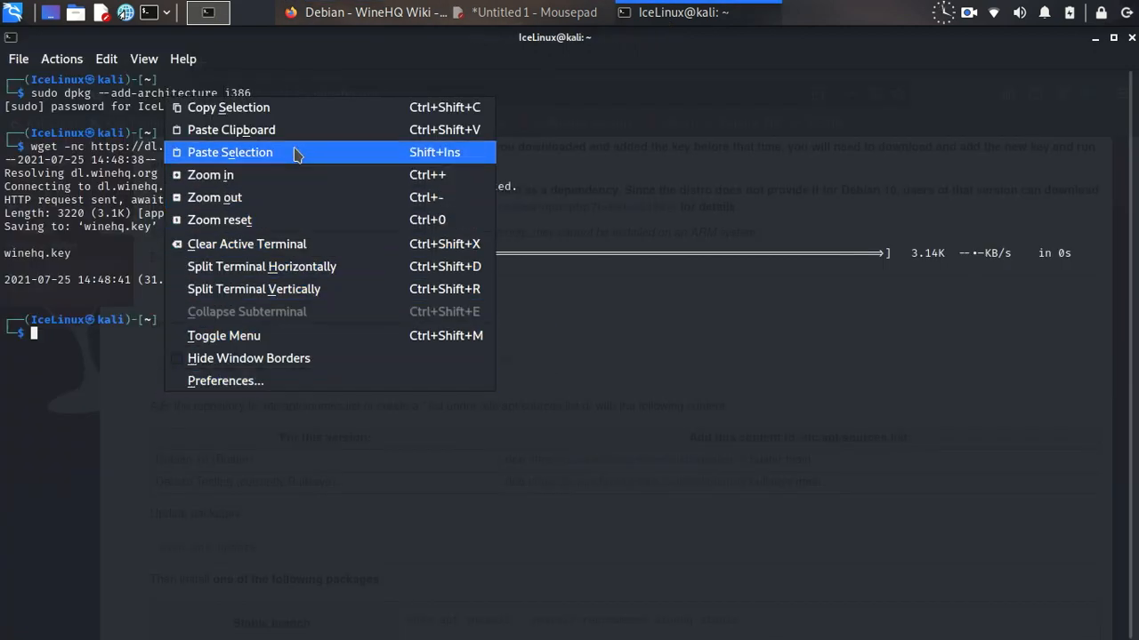
Step: Run sudo apt-key add winehq.key, then copy the Debian buster deb line from the wiki
left_click(230, 153)
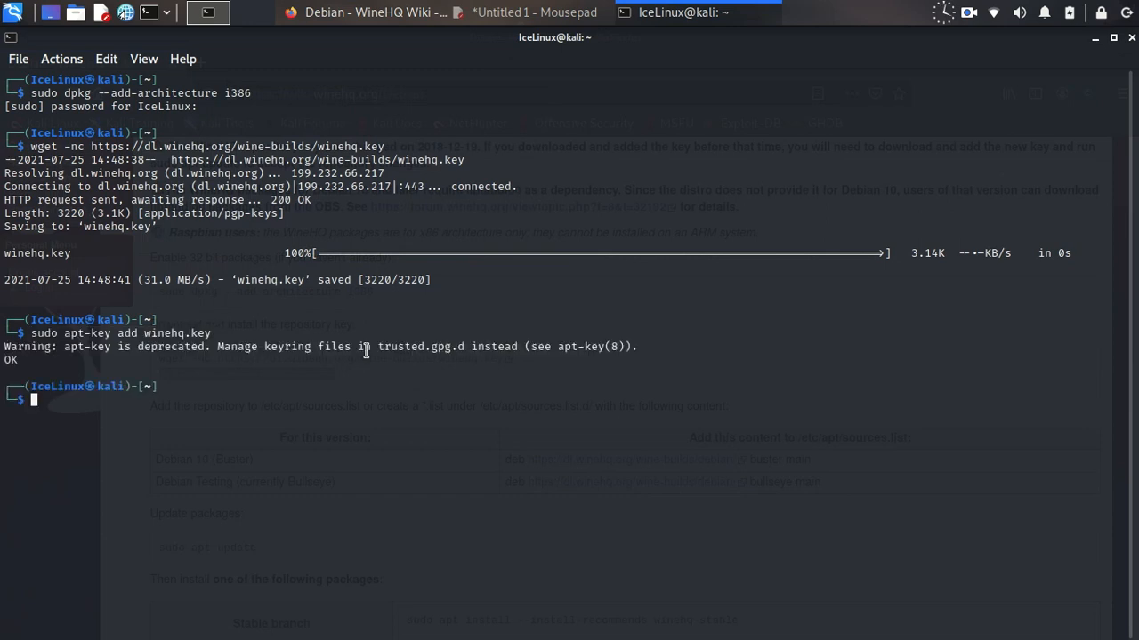
mouse_move(1103, 50)
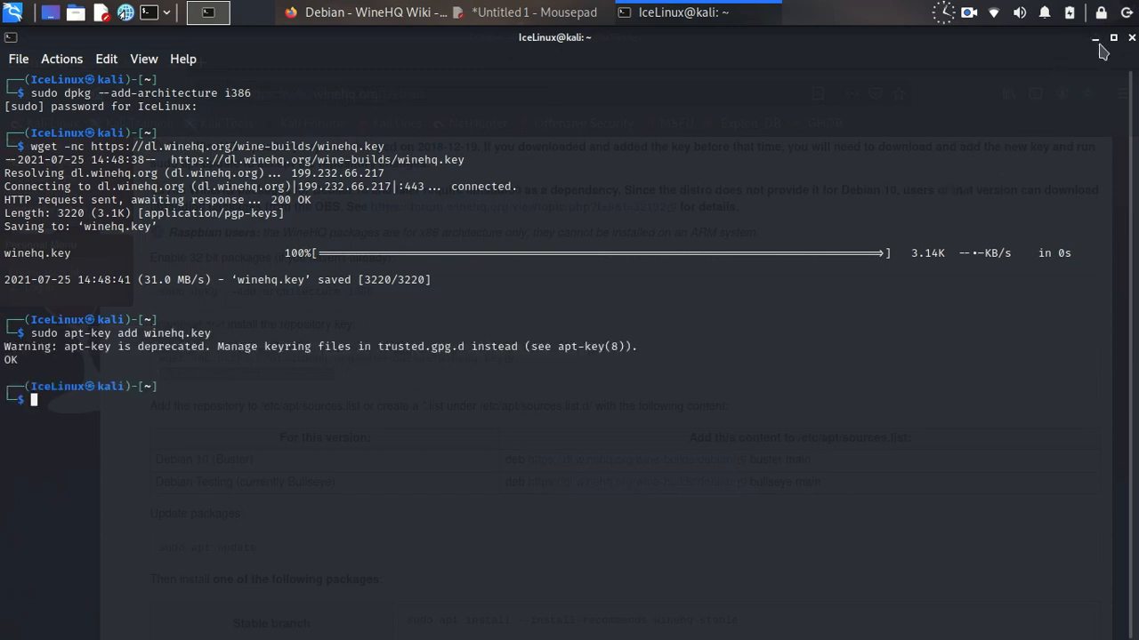
left_click(364, 11)
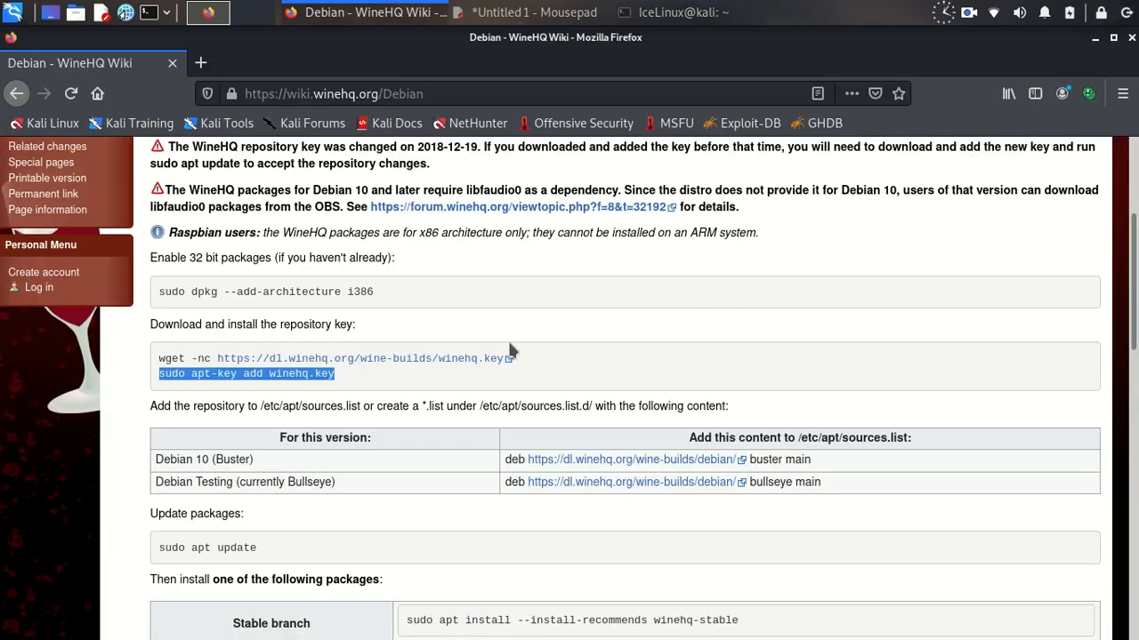
scroll("down", 3)
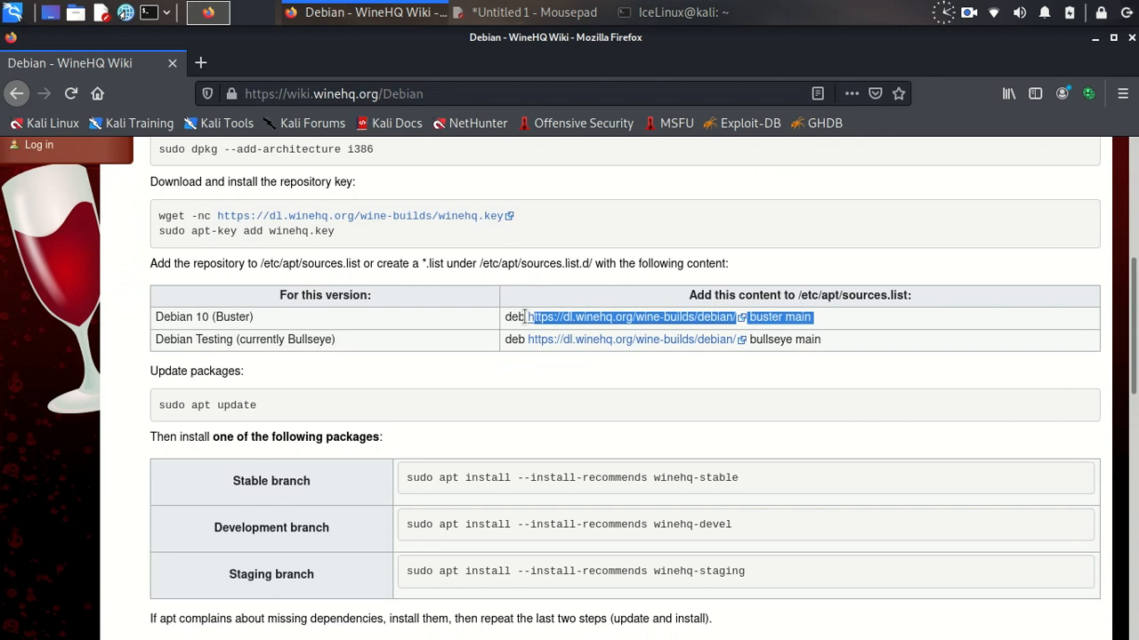
right_click(623, 316)
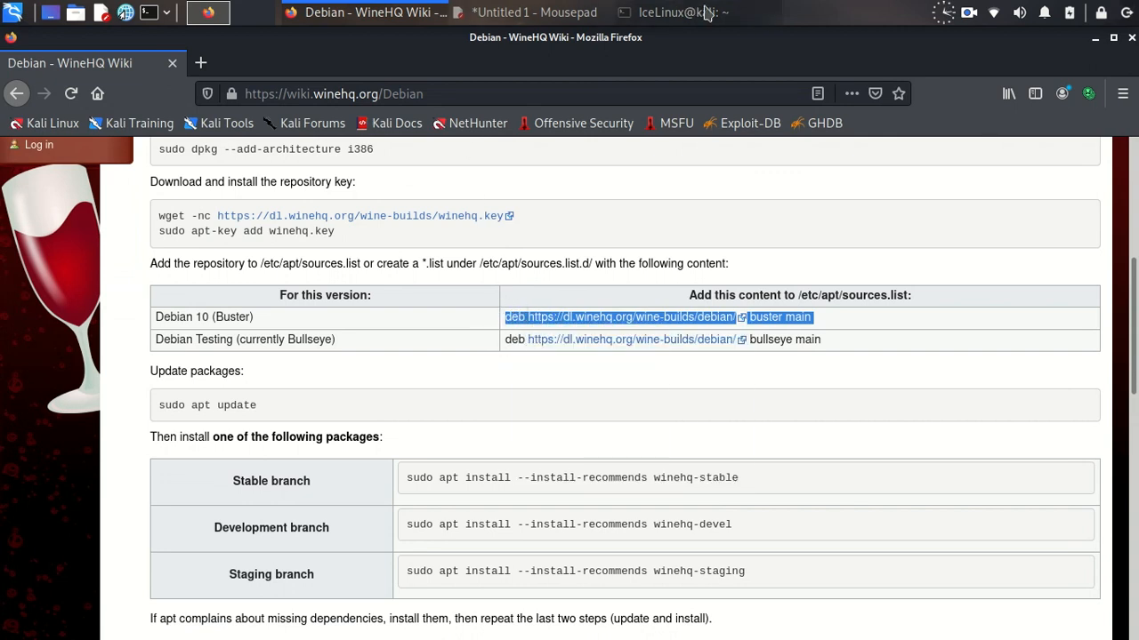
left_click(685, 11)
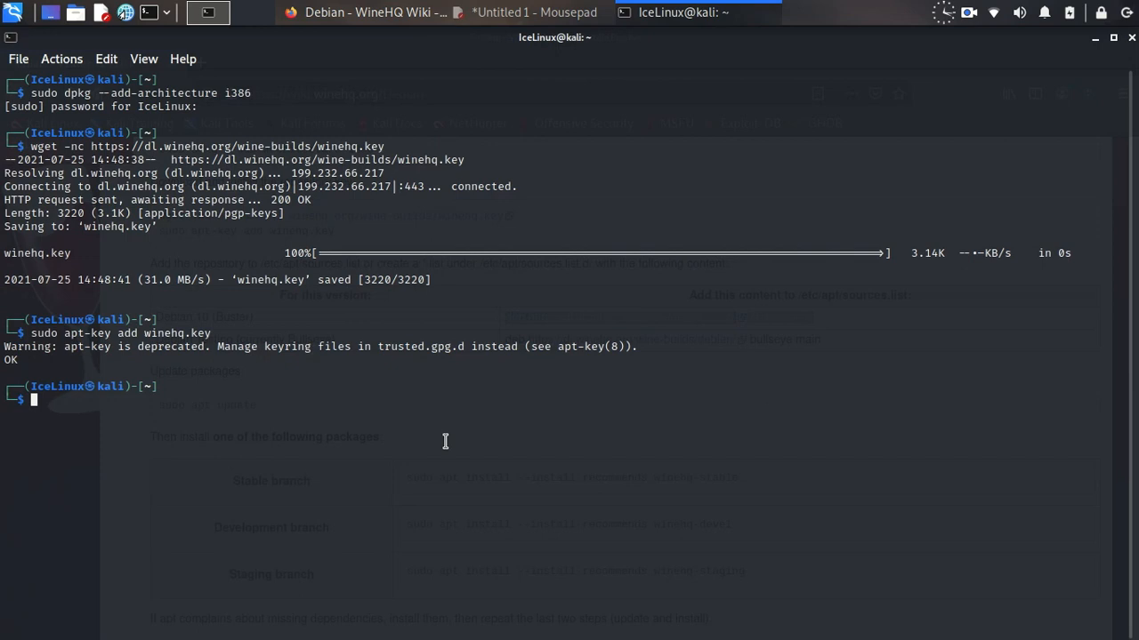
Step: Create /etc/apt/sources.list.d/winehq.list with sudo nano
type("sudo nano")
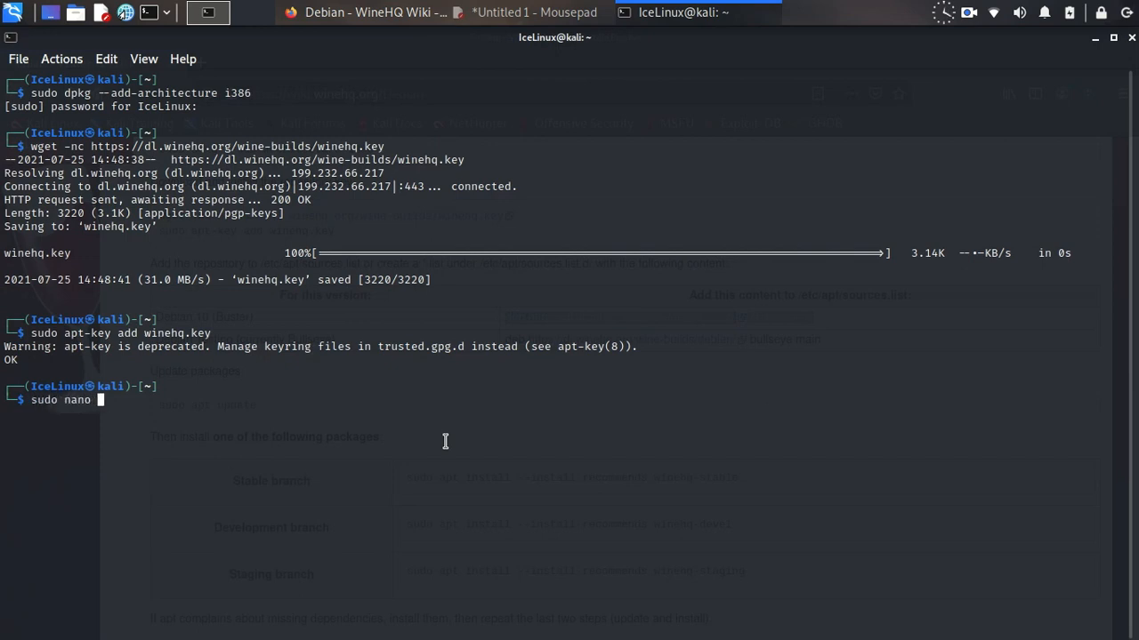
type("/")
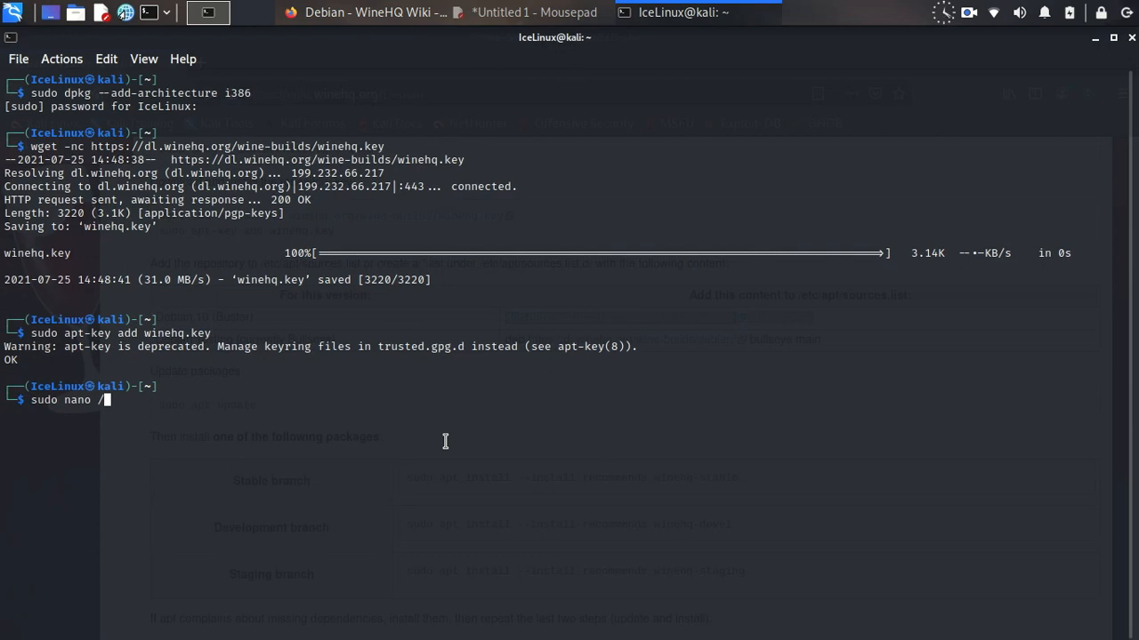
type("etc/")
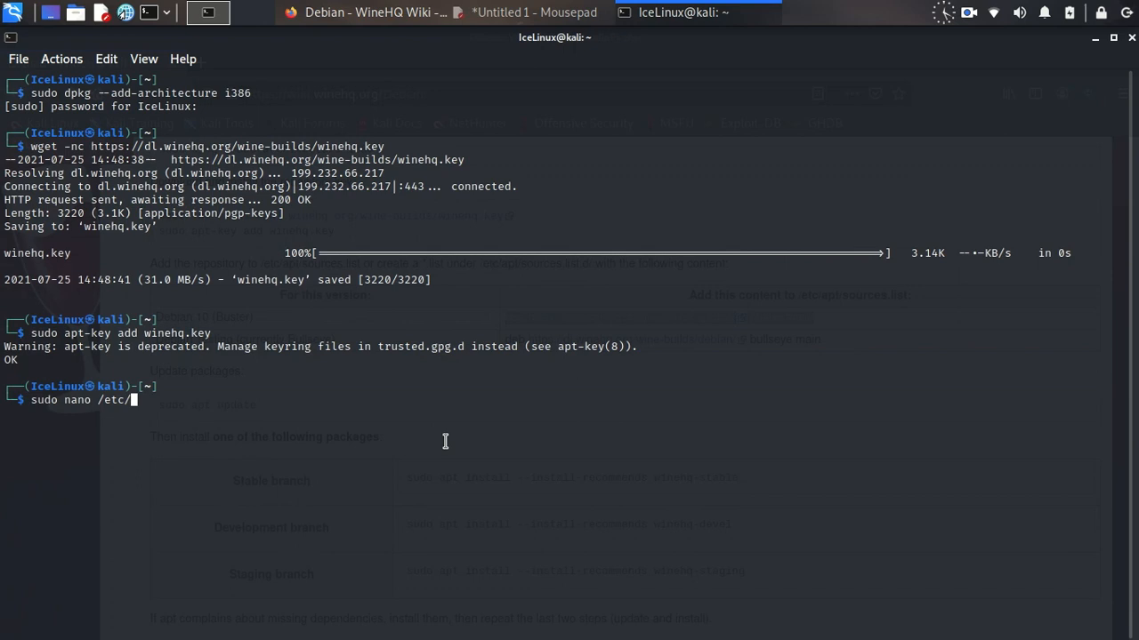
type("apt/")
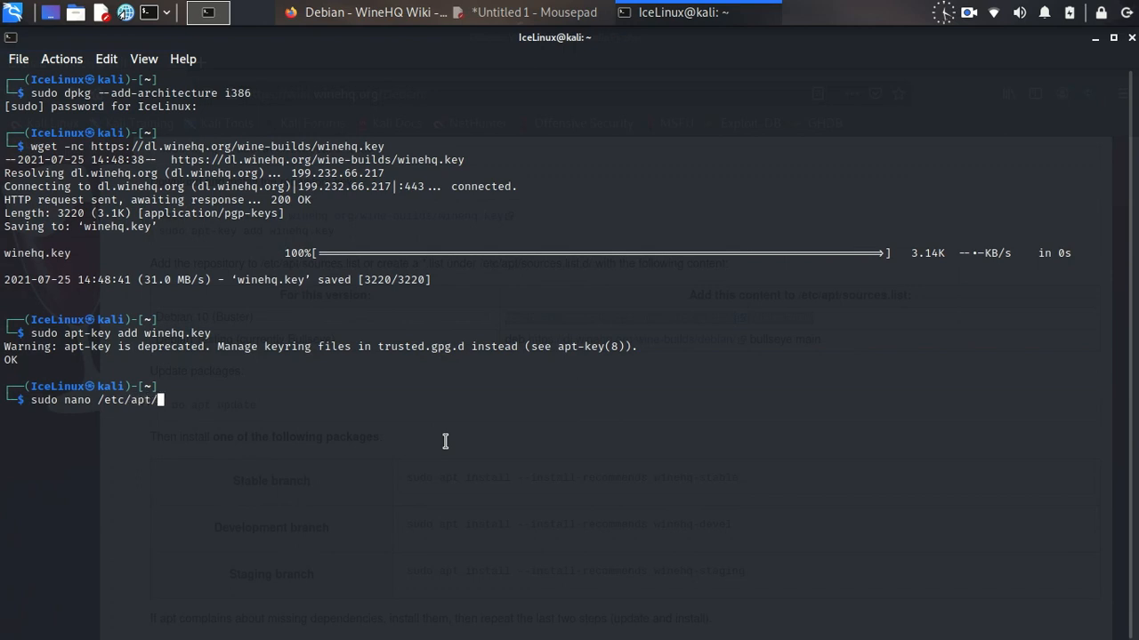
type("sources.list")
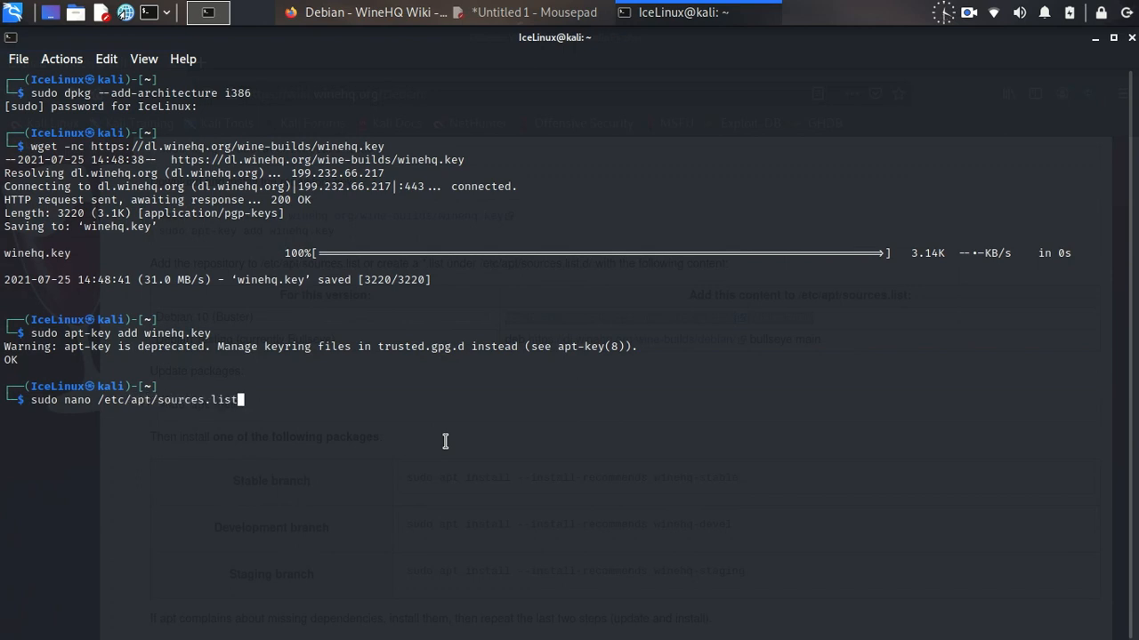
type(".d/")
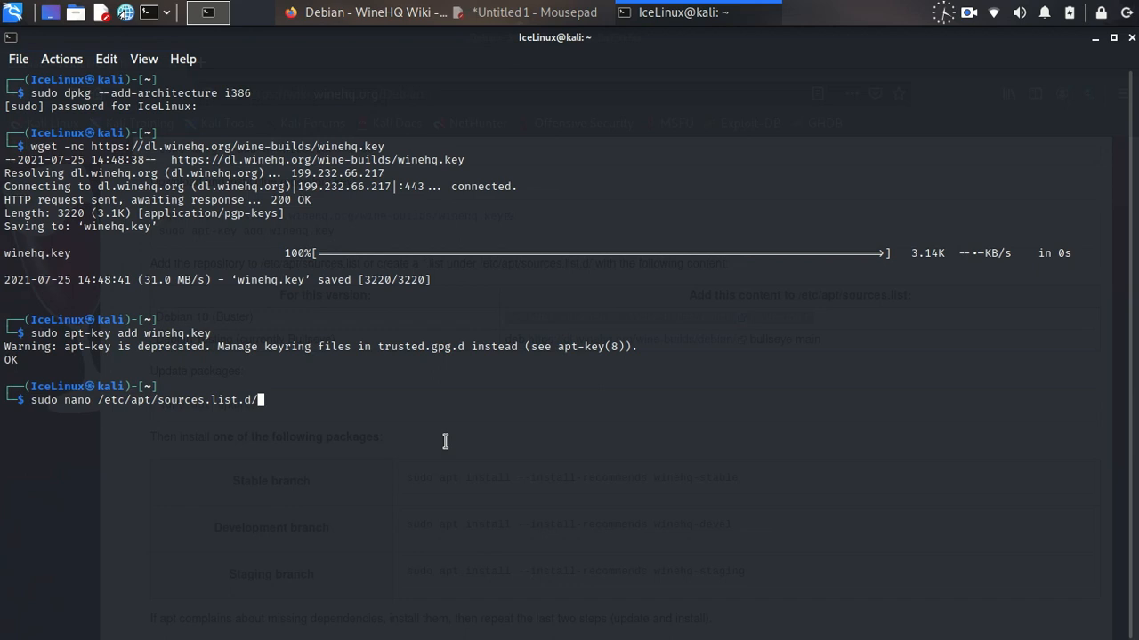
type("wine")
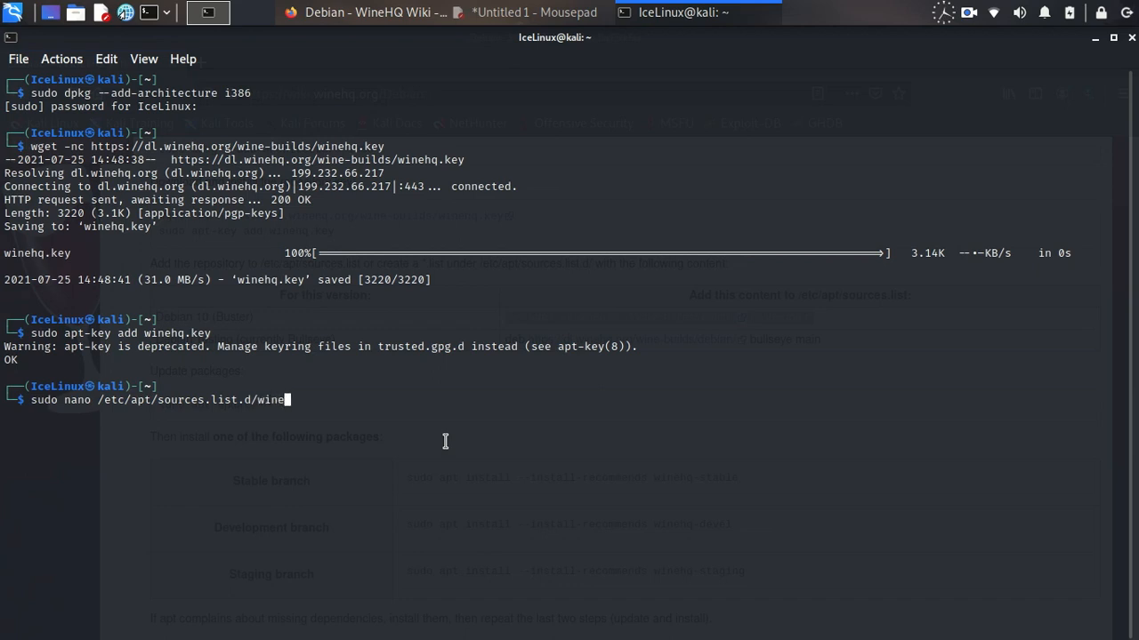
type("q/")
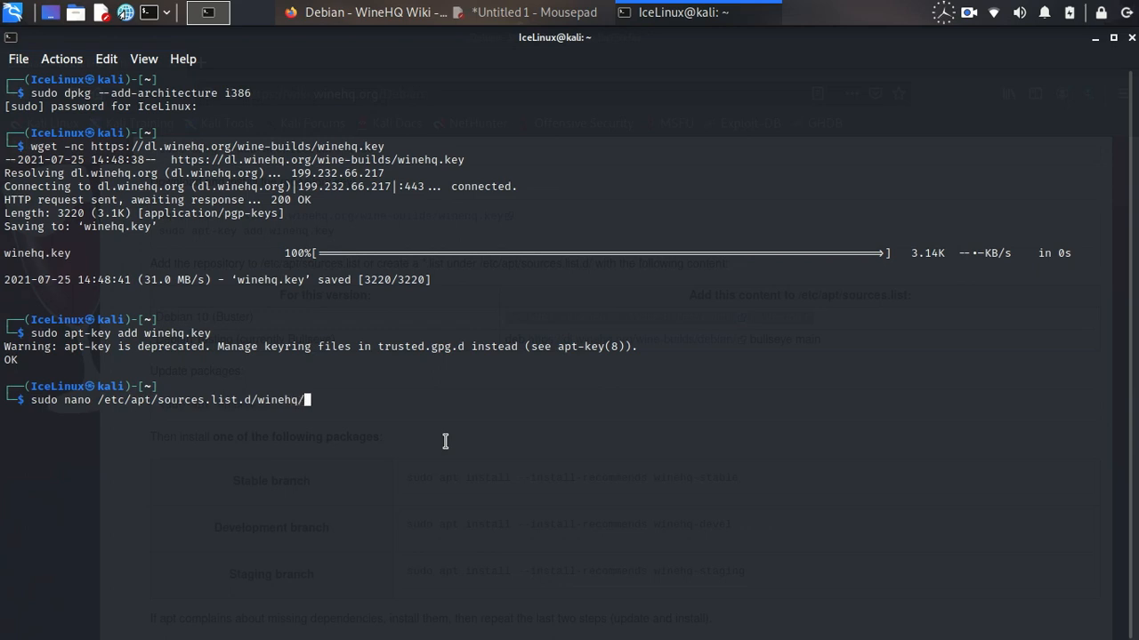
type("list")
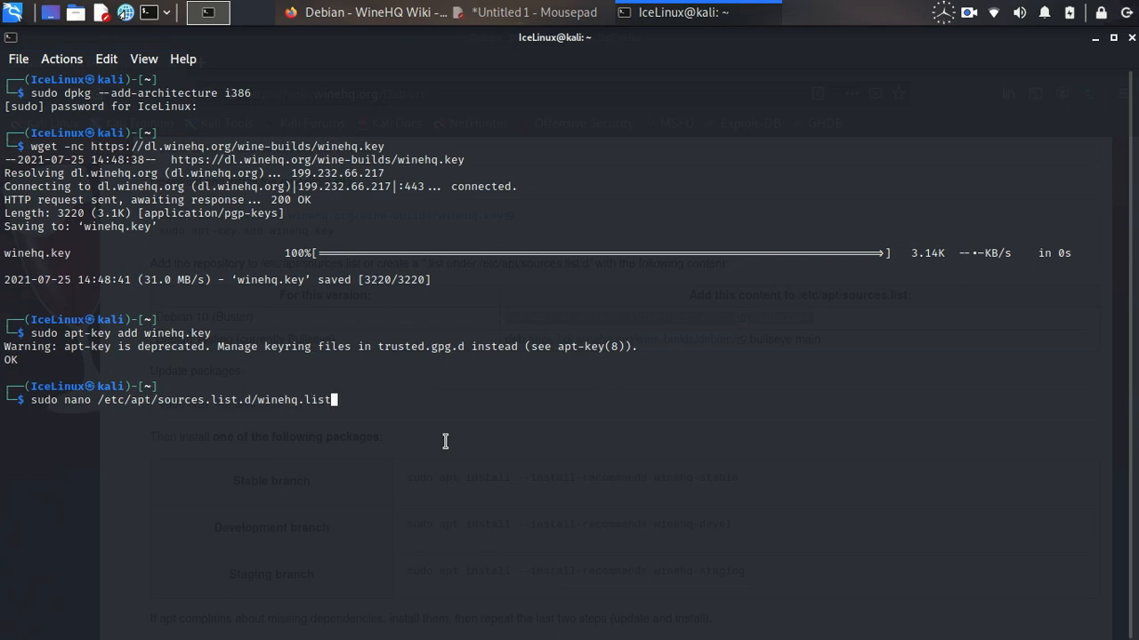
key("Return")
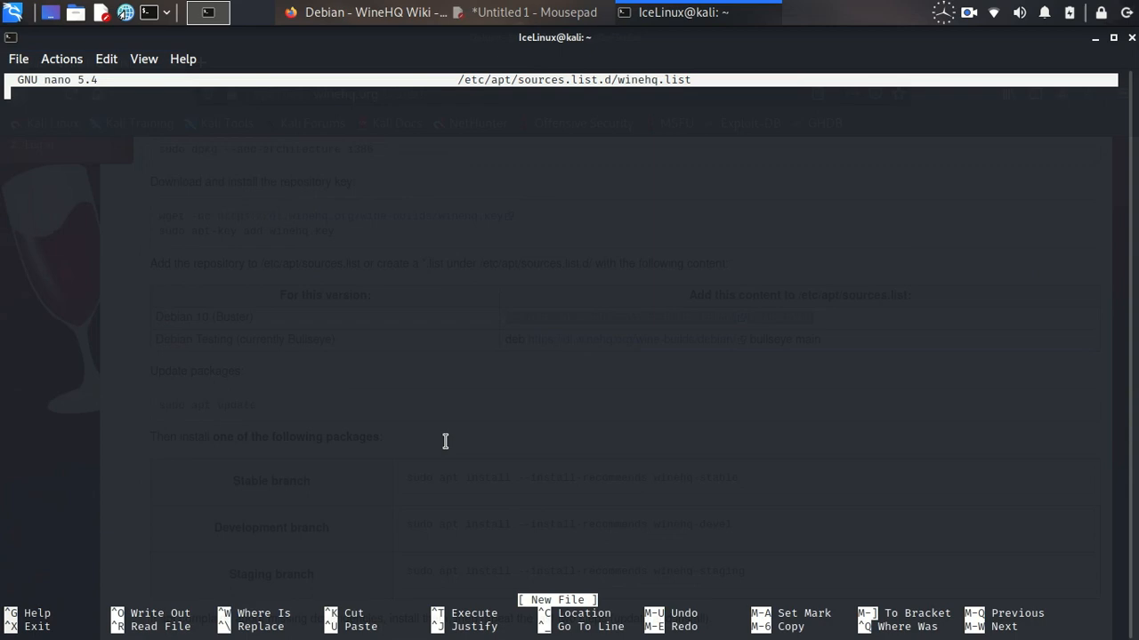
Step: Paste the WineHQ Debian buster repository line into the winehq.list file
right_click(445, 441)
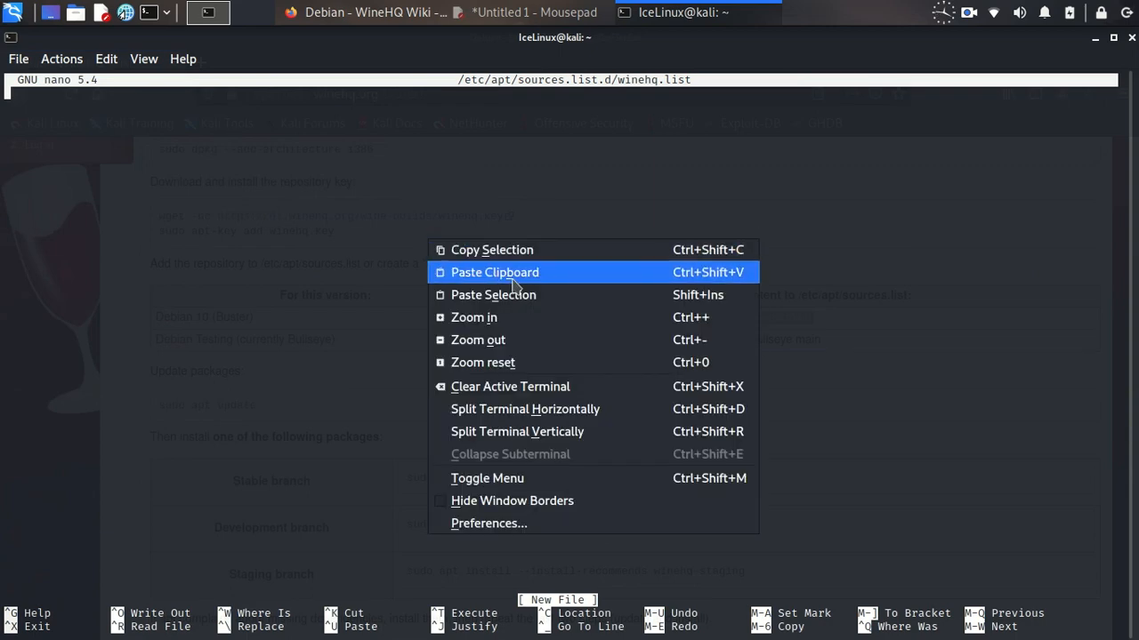
left_click(495, 272)
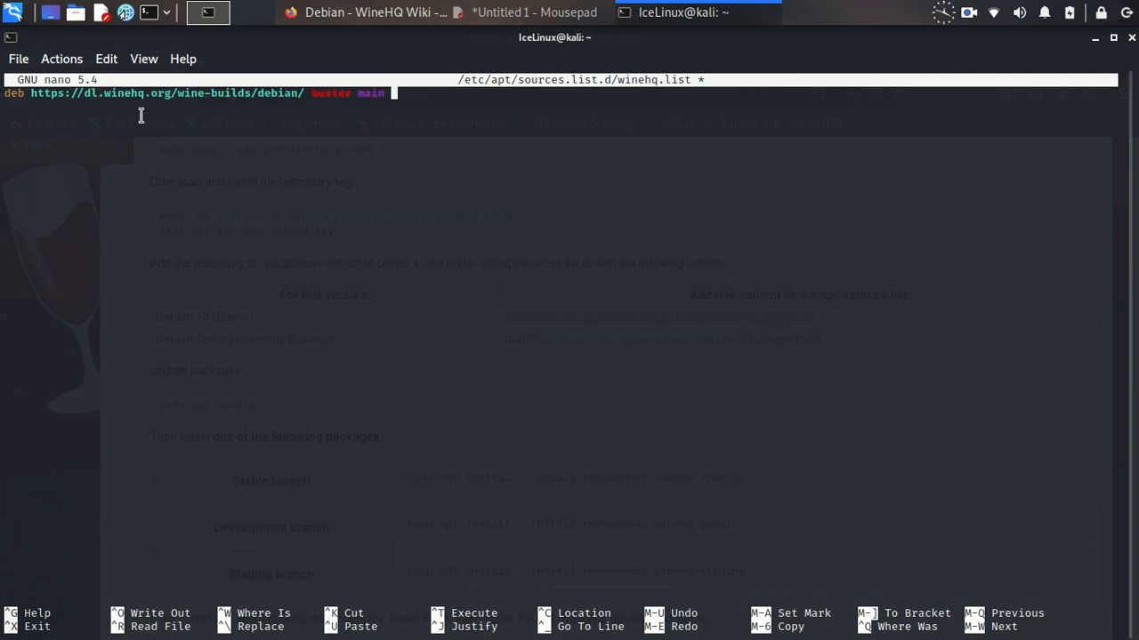
mouse_move(514, 242)
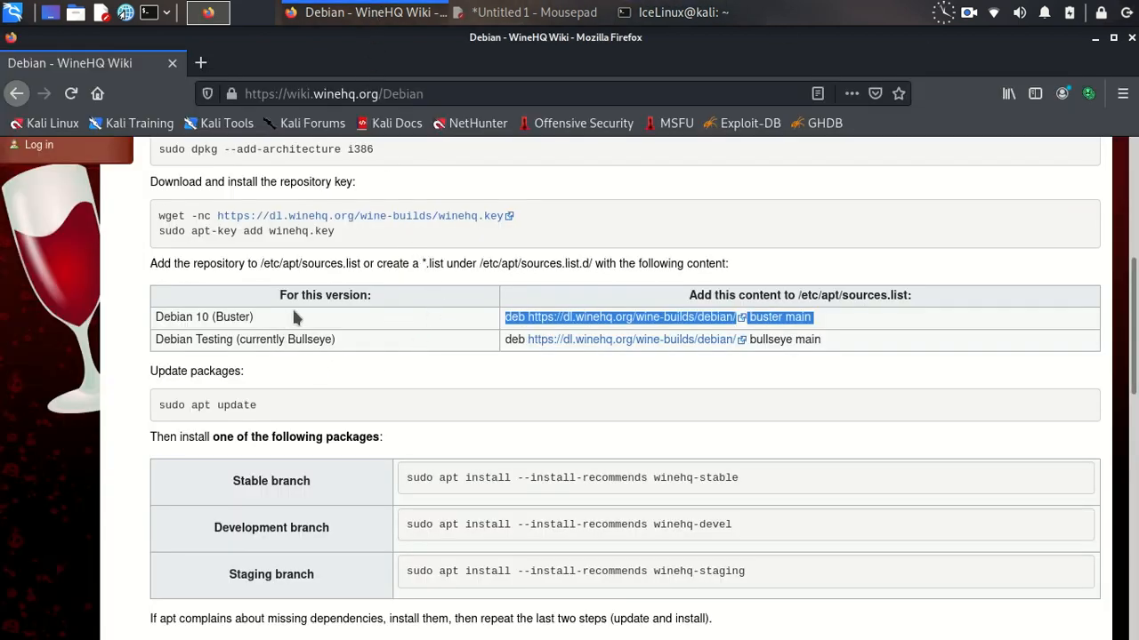
Step: Run sudo apt-get update to fetch the WineHQ buster package lists
scroll("down", 3)
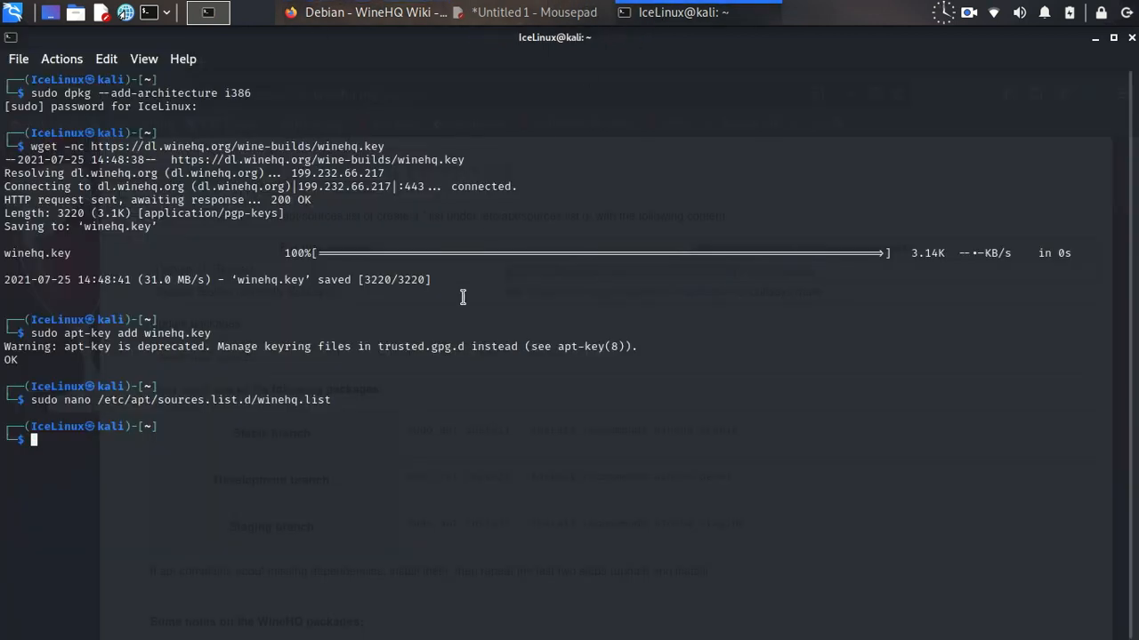
type("sudo")
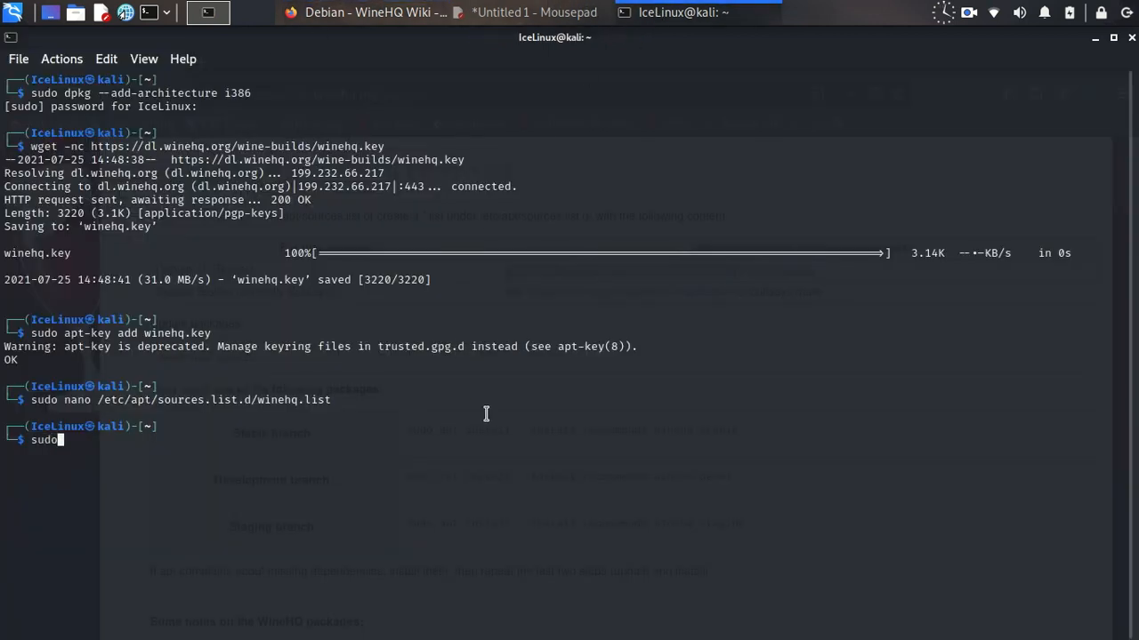
type("apt-get")
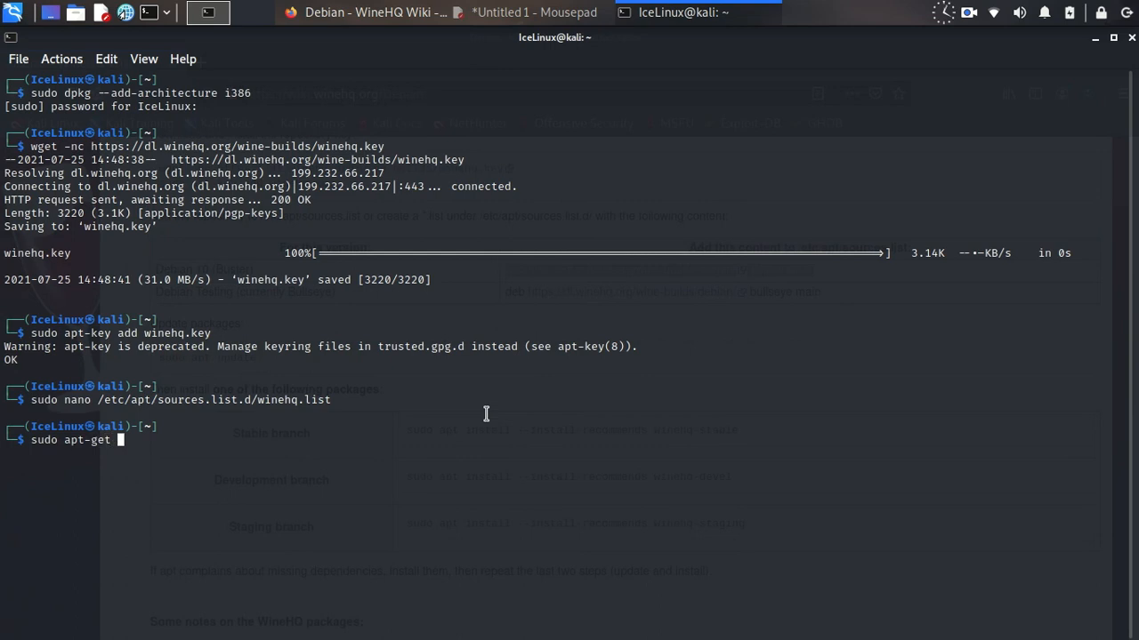
type("update")
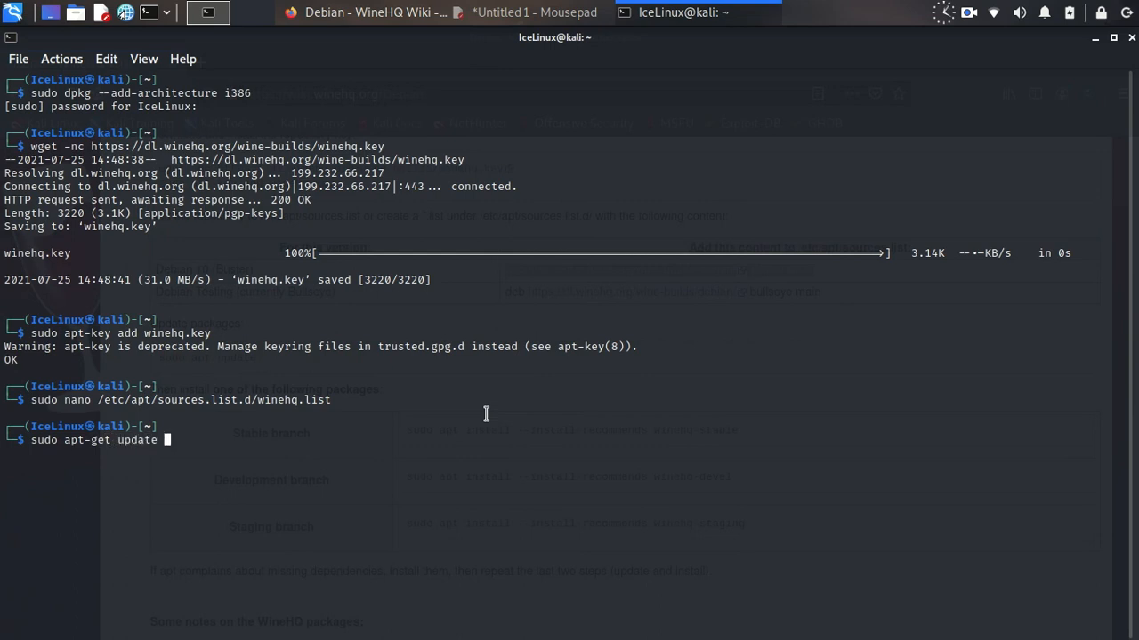
key("Return")
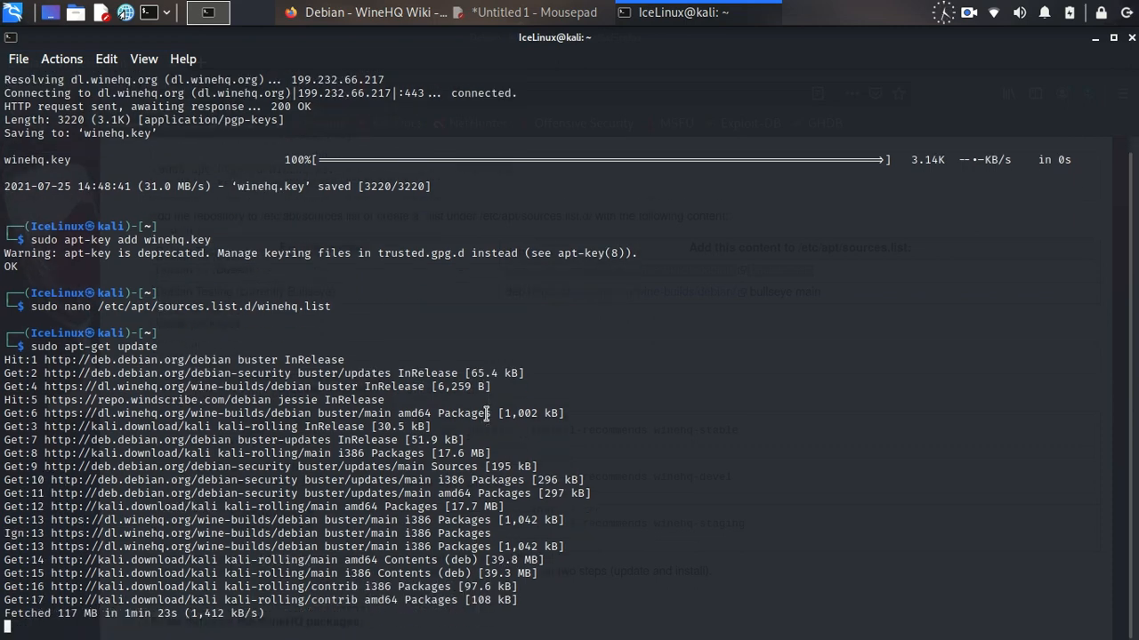
Step: Clear the terminal and return to the WineHQ wiki Debian page
scroll("down", 3)
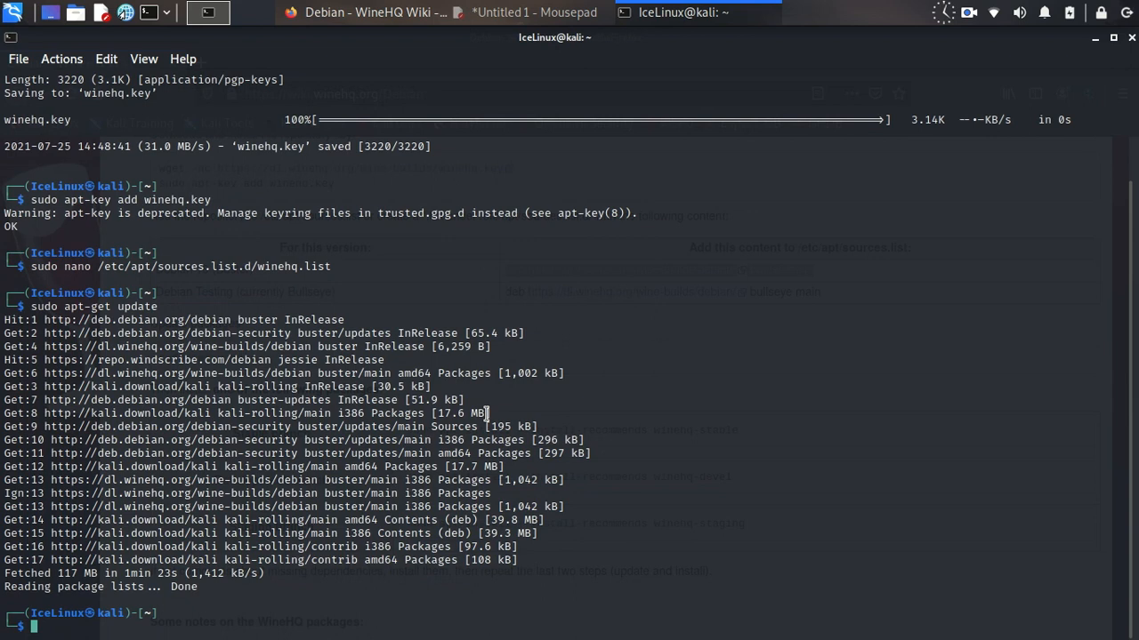
type("cl")
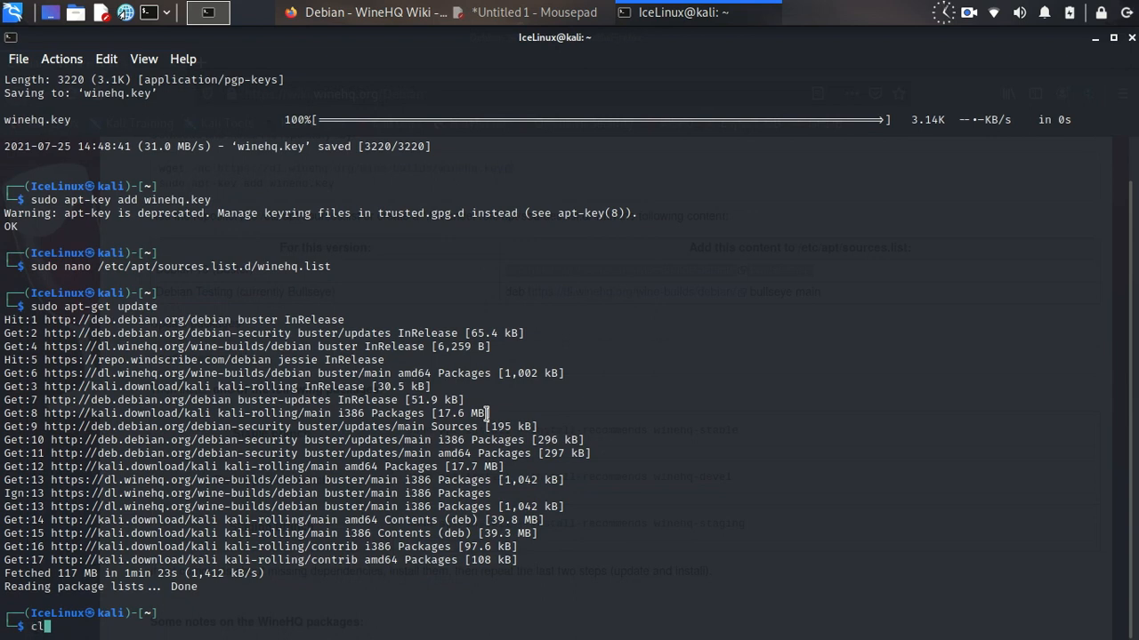
type("ear")
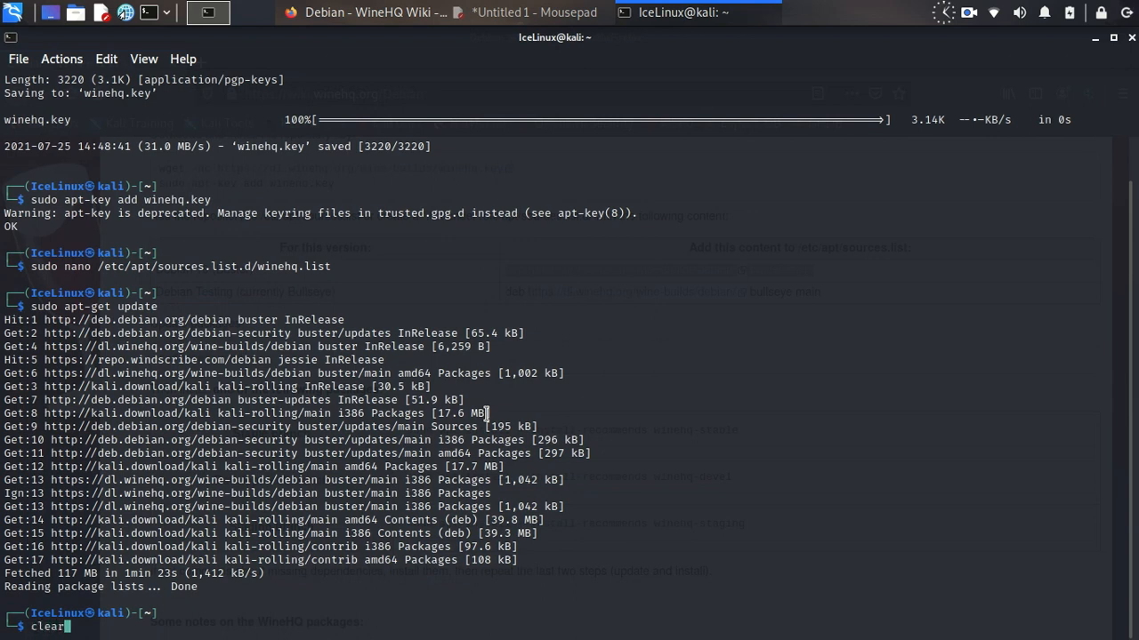
left_click(365, 11)
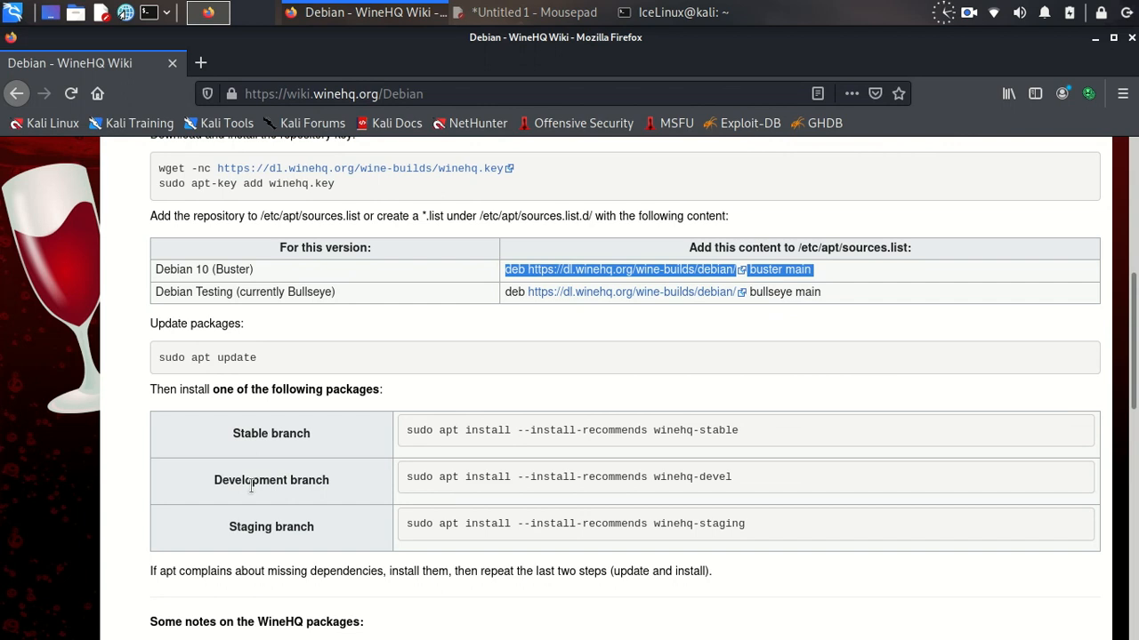
mouse_move(832, 498)
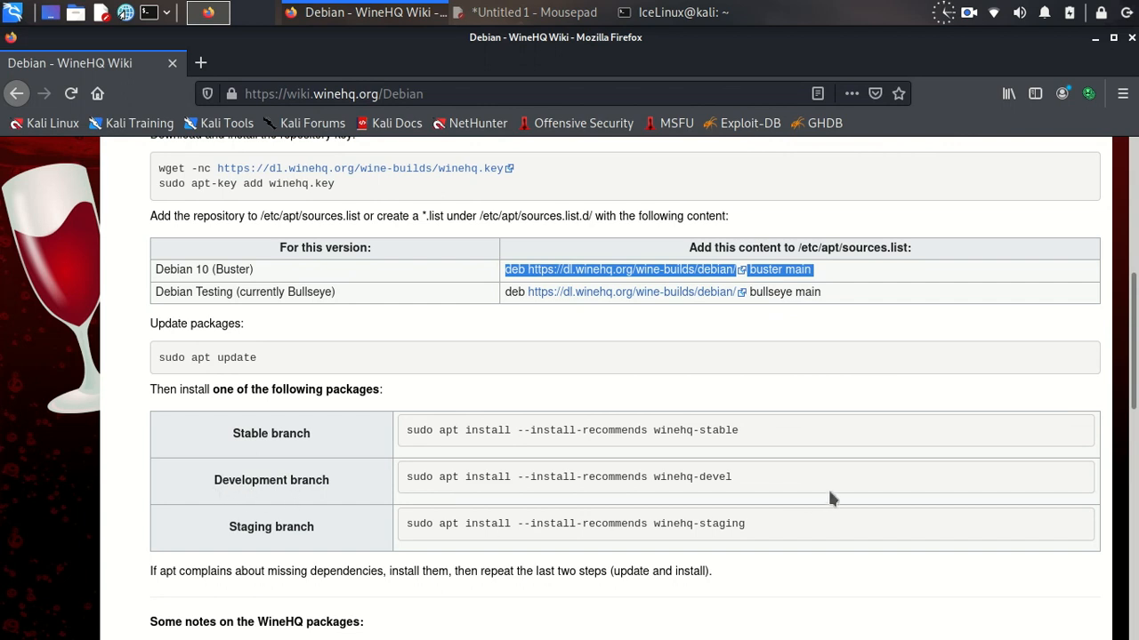
Step: Select the Development branch command 'sudo apt install --install-recommends winehq-devel' on the wiki page
left_click_drag(429, 477, 733, 477)
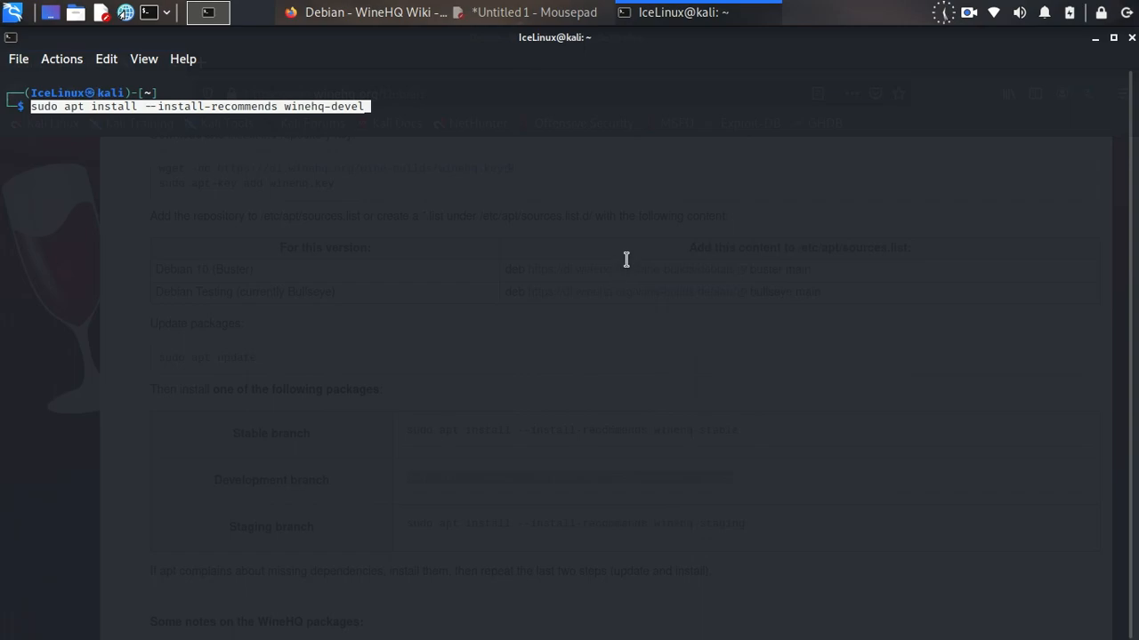
Step: Run the winehq-devel install, answer y, and enter wine --version to check the installed version
key("Return")
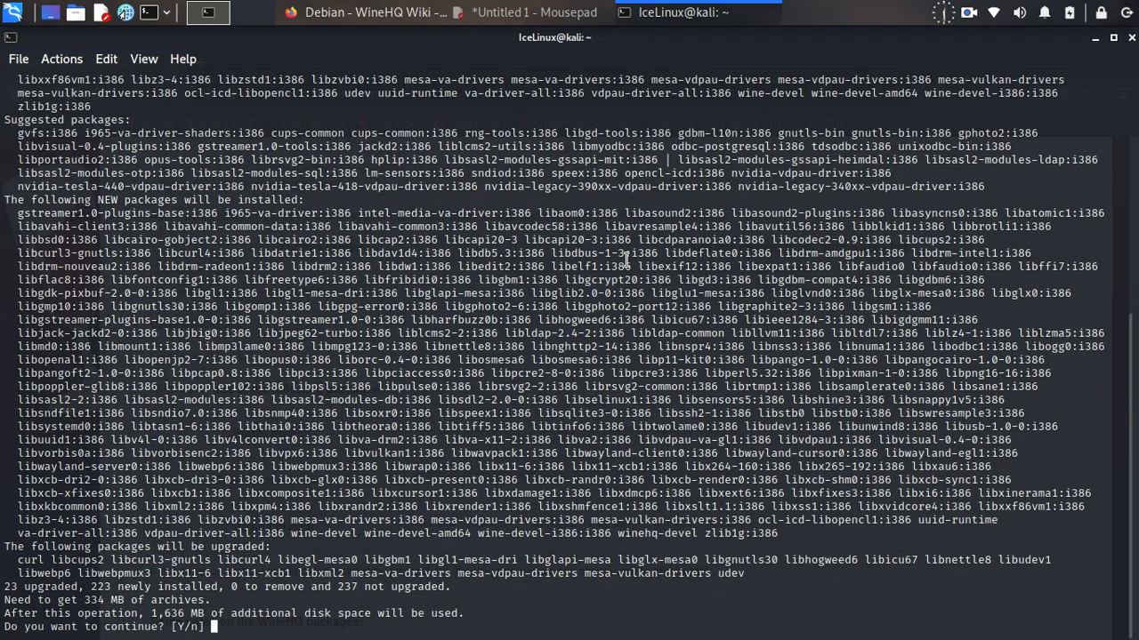
type("y")
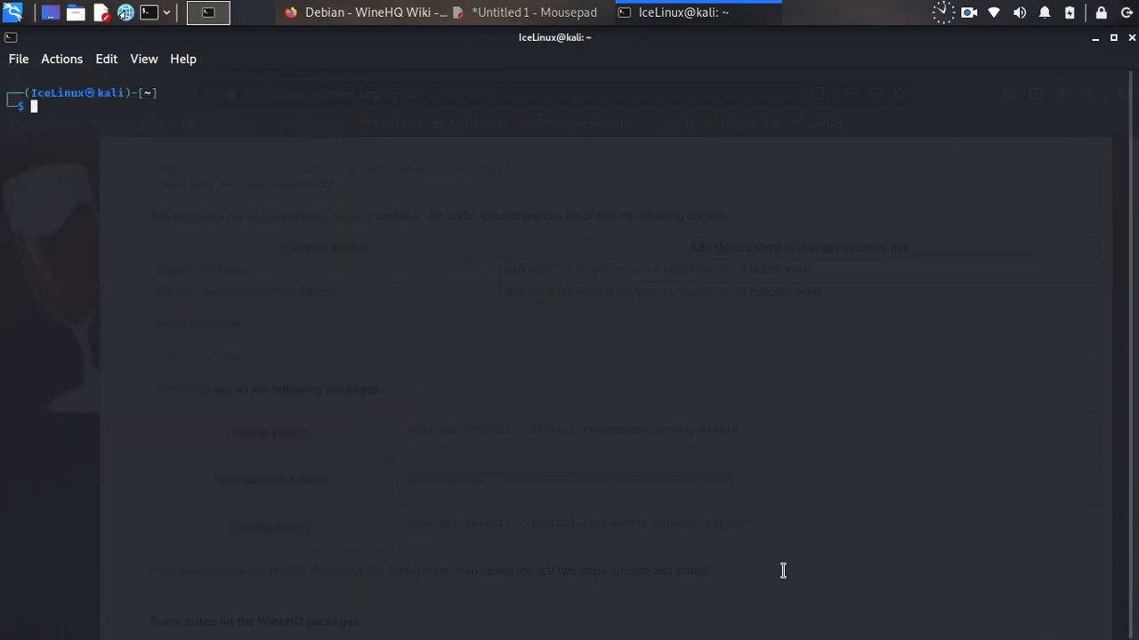
type("wine")
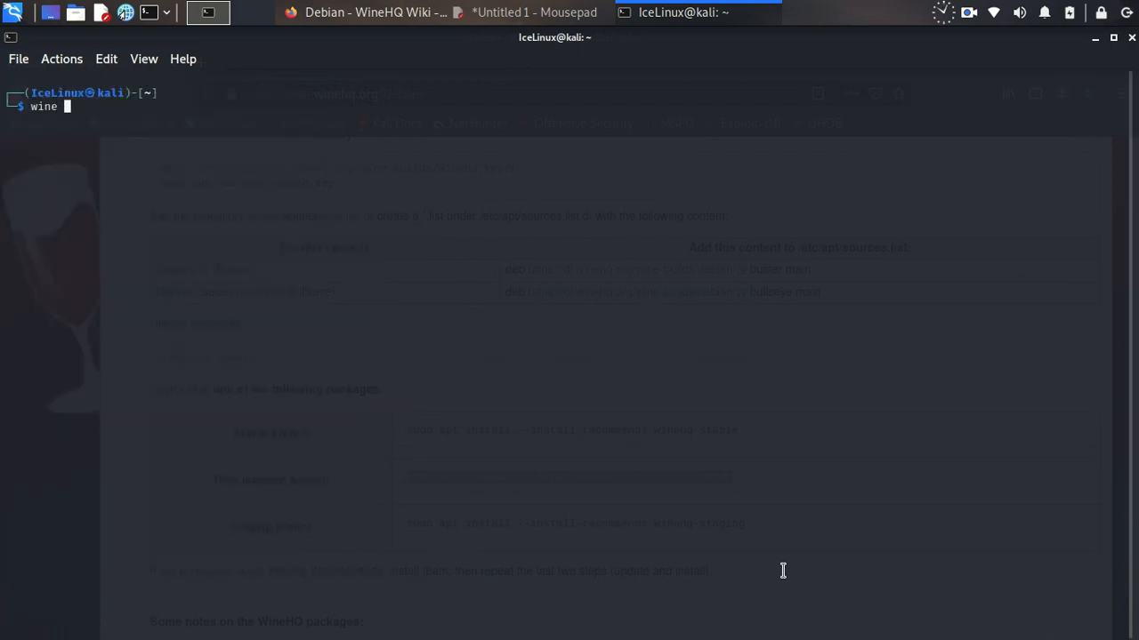
type("--version")
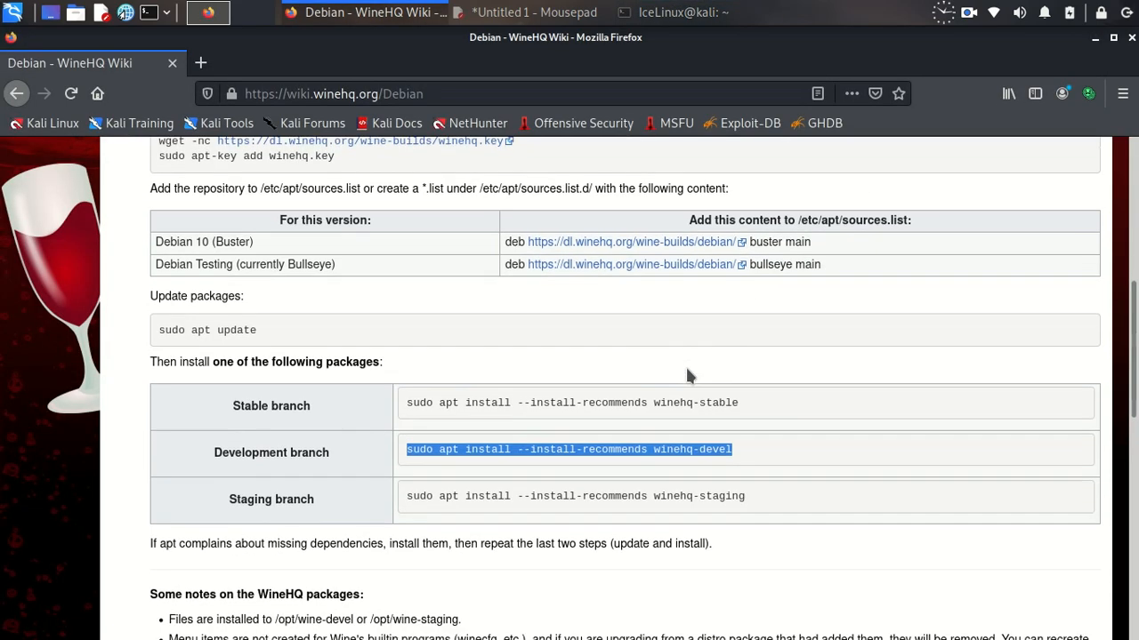
Step: Copy the dpkg-reconfigure CAP_NET_RAW command from the WineHQ package notes
scroll("down", 3)
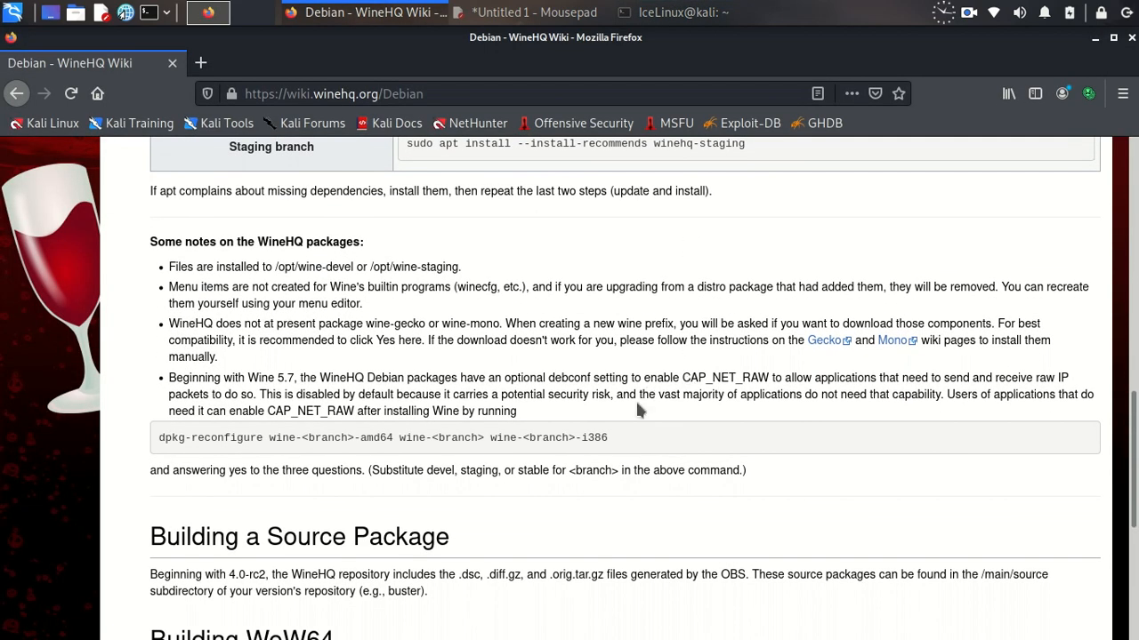
mouse_move(400, 469)
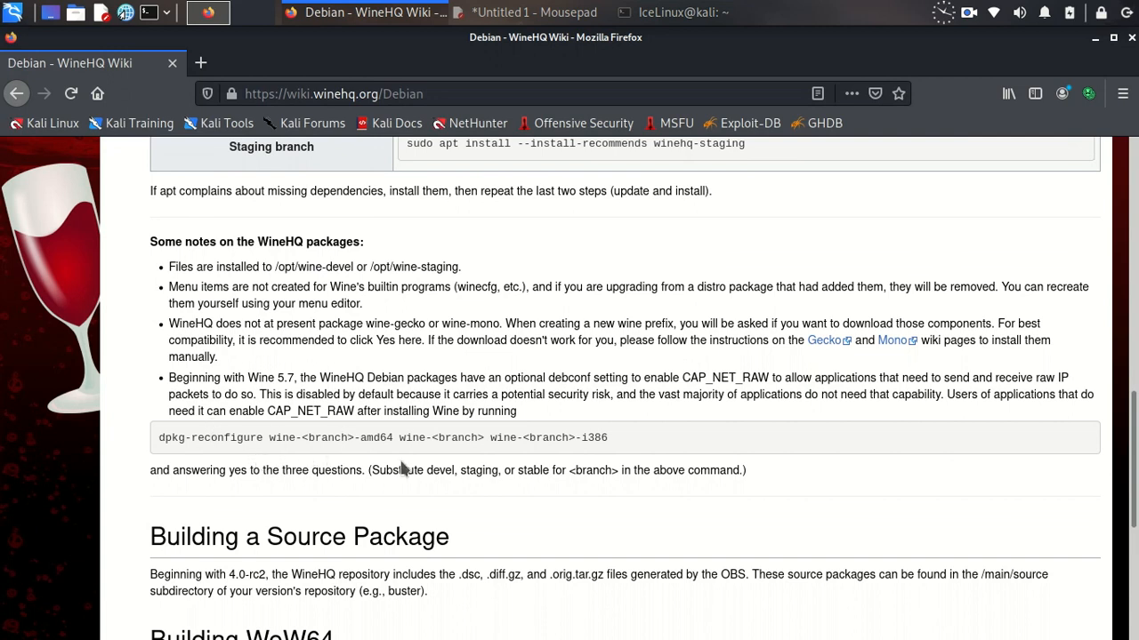
mouse_move(619, 441)
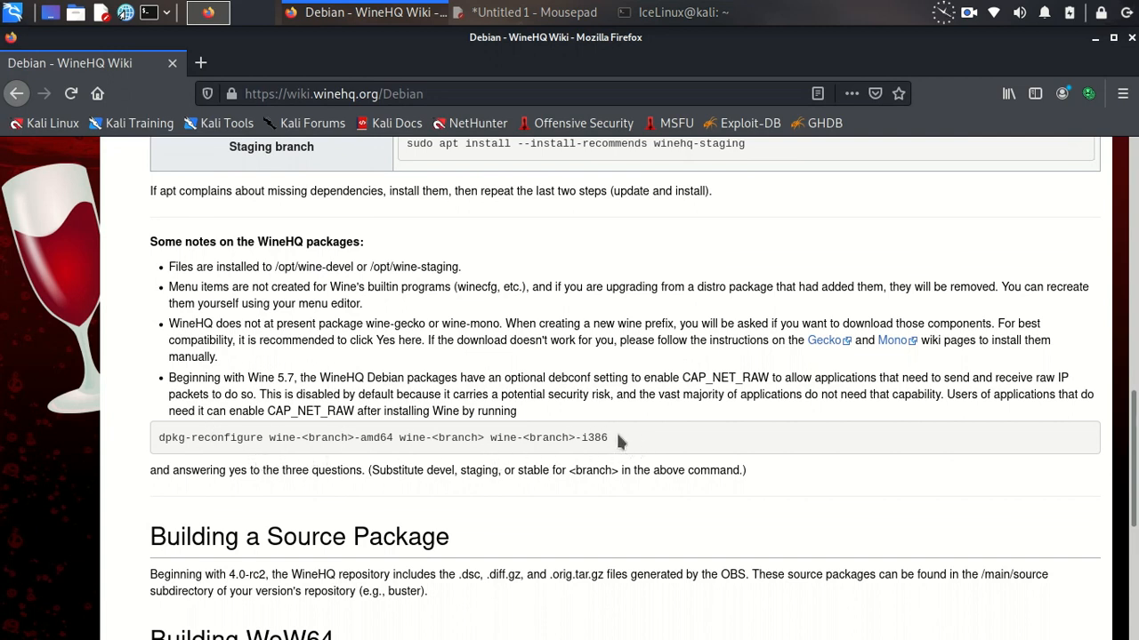
mouse_move(178, 453)
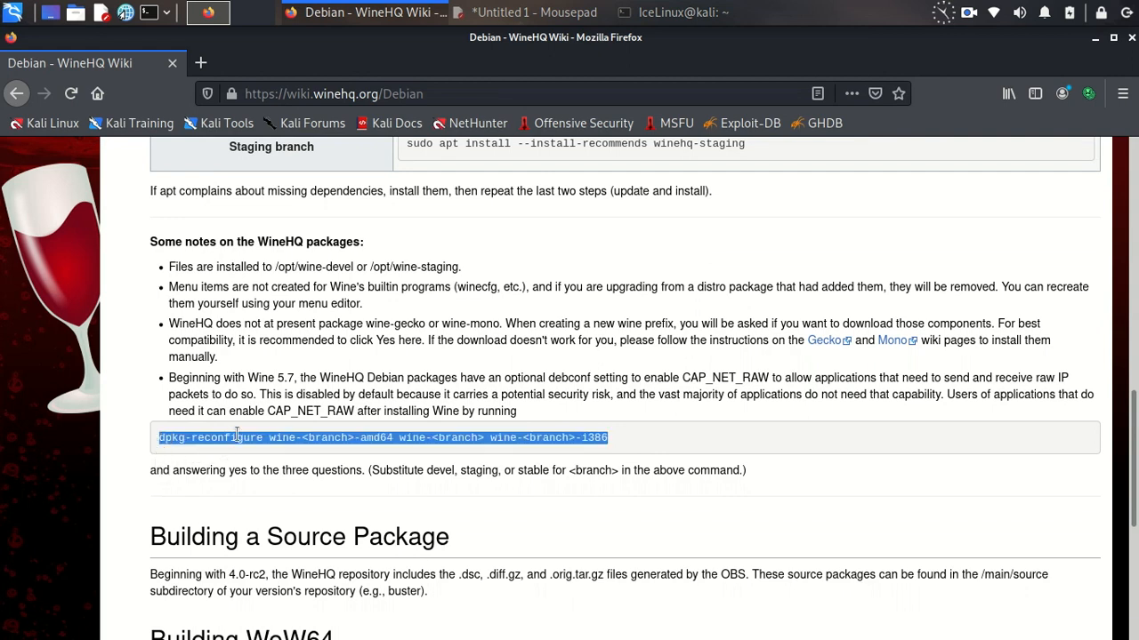
mouse_move(238, 437)
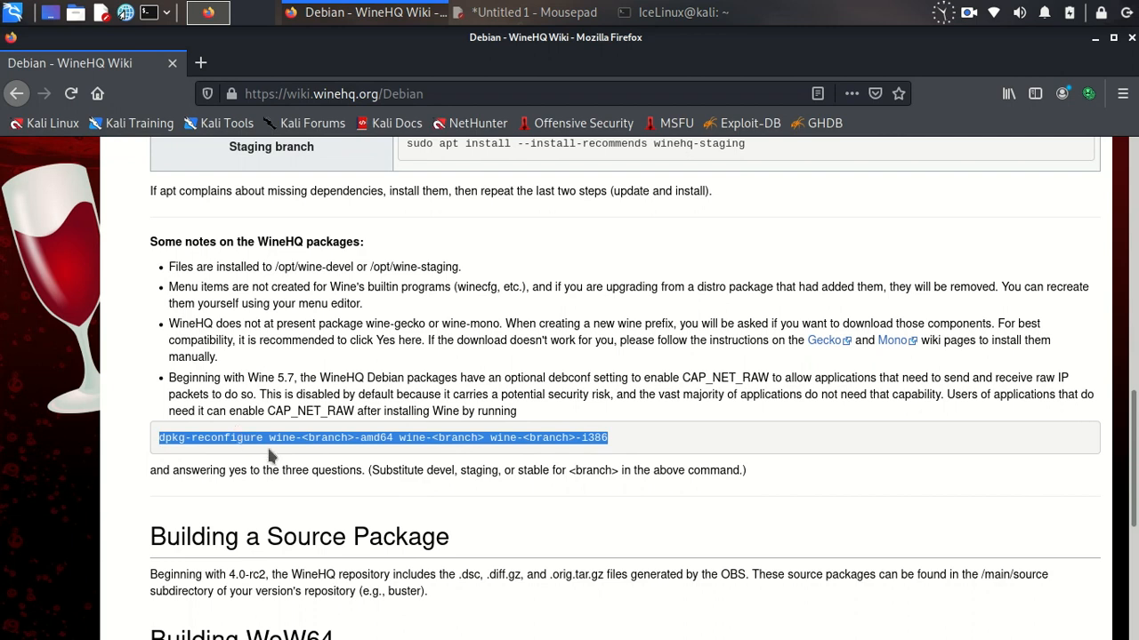
right_click(480, 437)
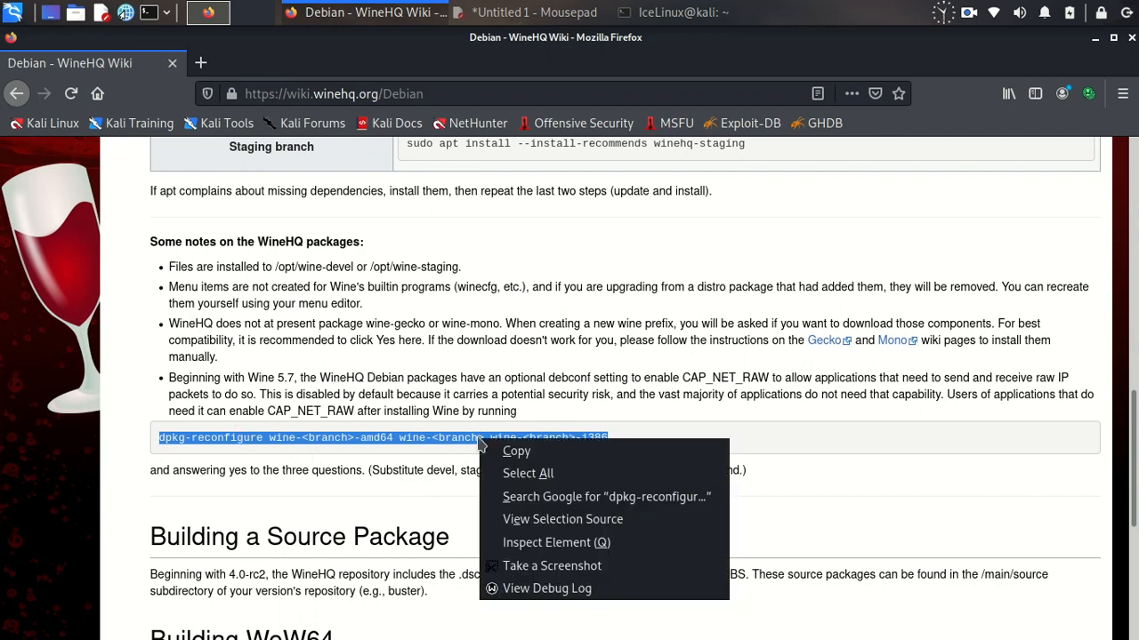
left_click(623, 434)
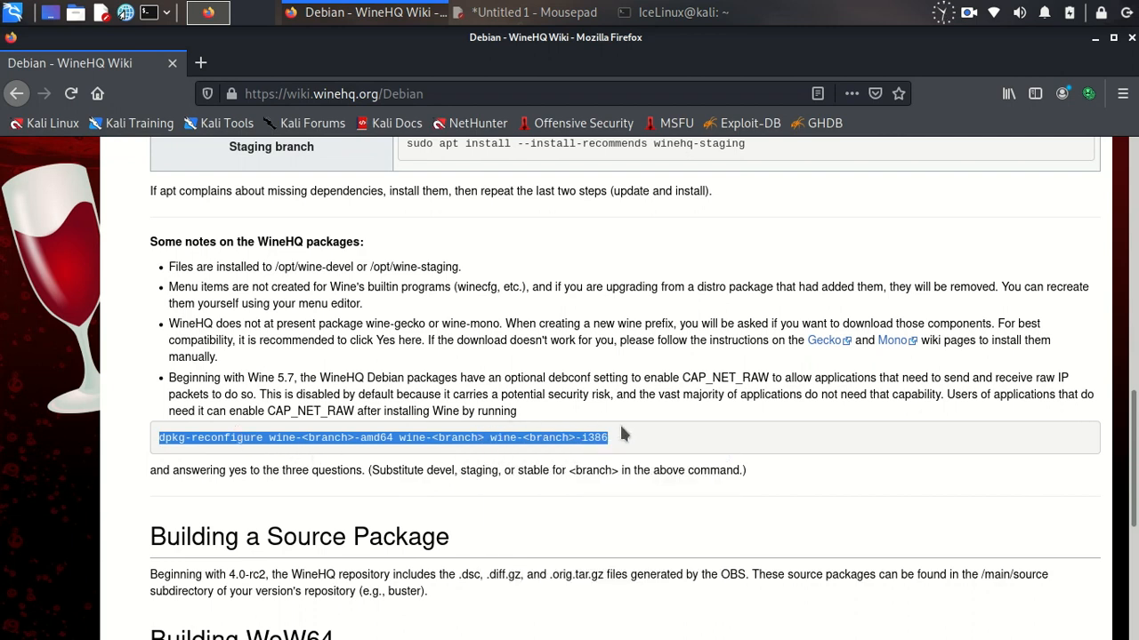
mouse_move(507, 413)
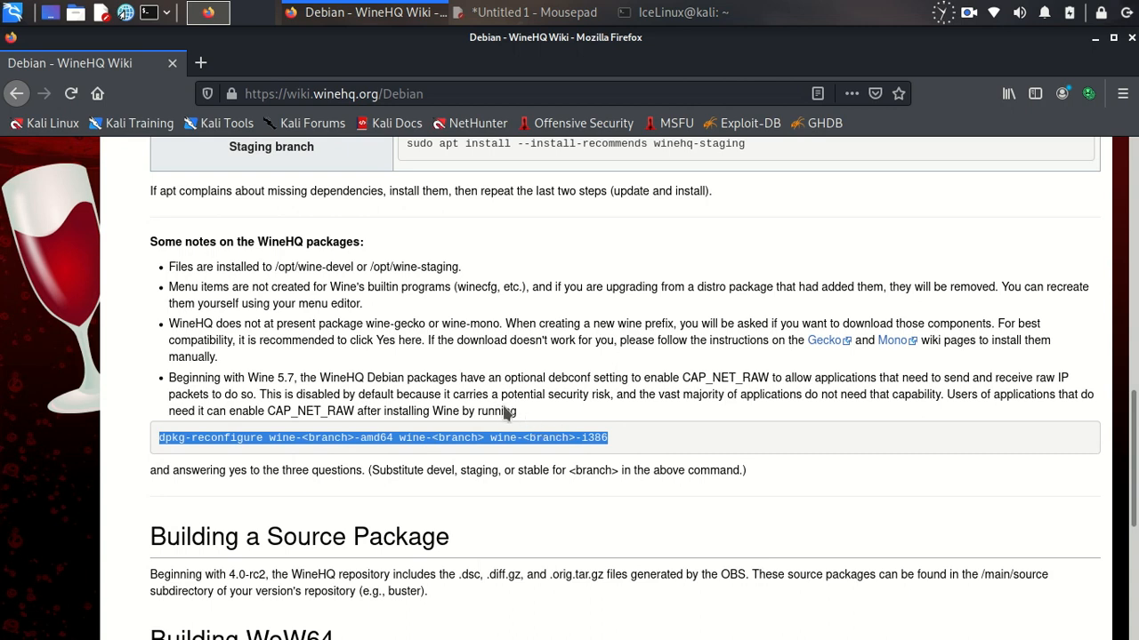
mouse_move(820, 397)
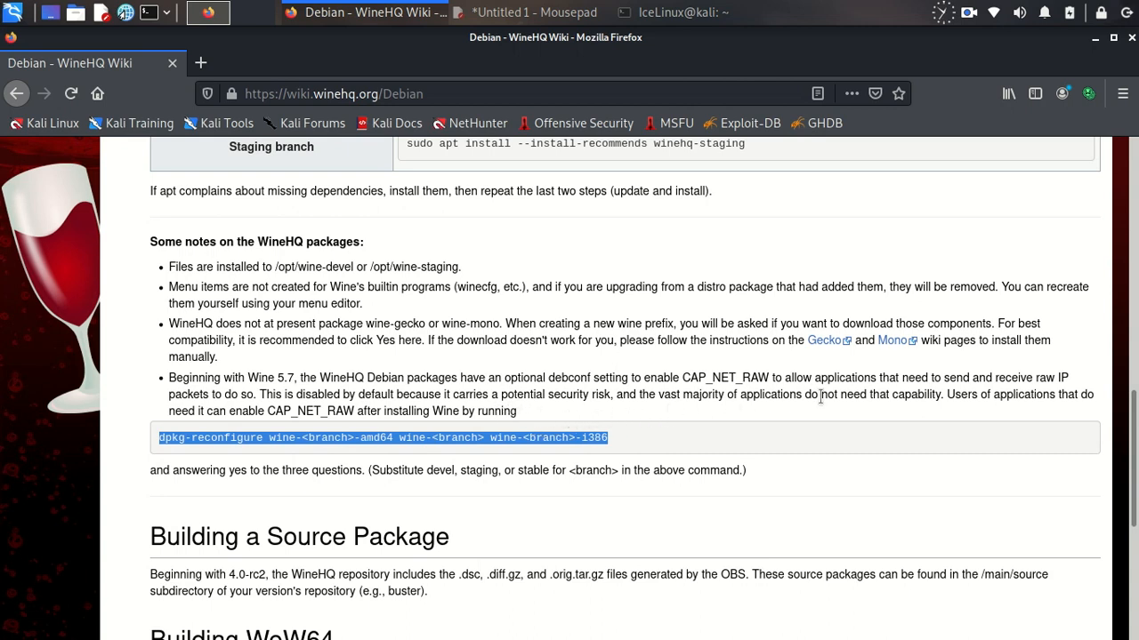
mouse_move(725, 389)
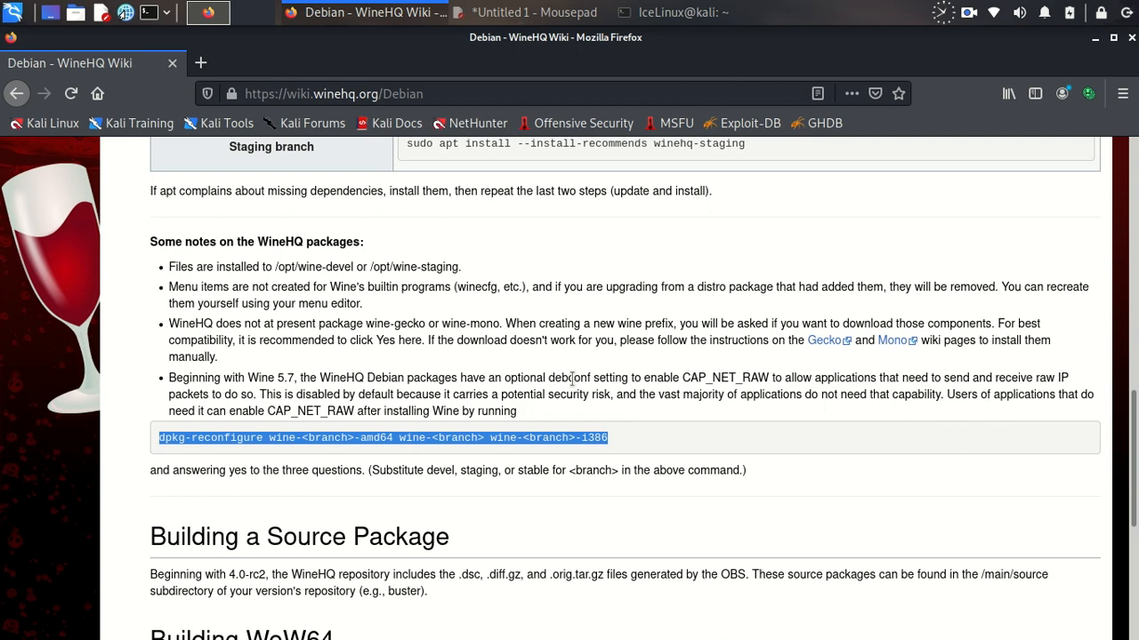
mouse_move(263, 393)
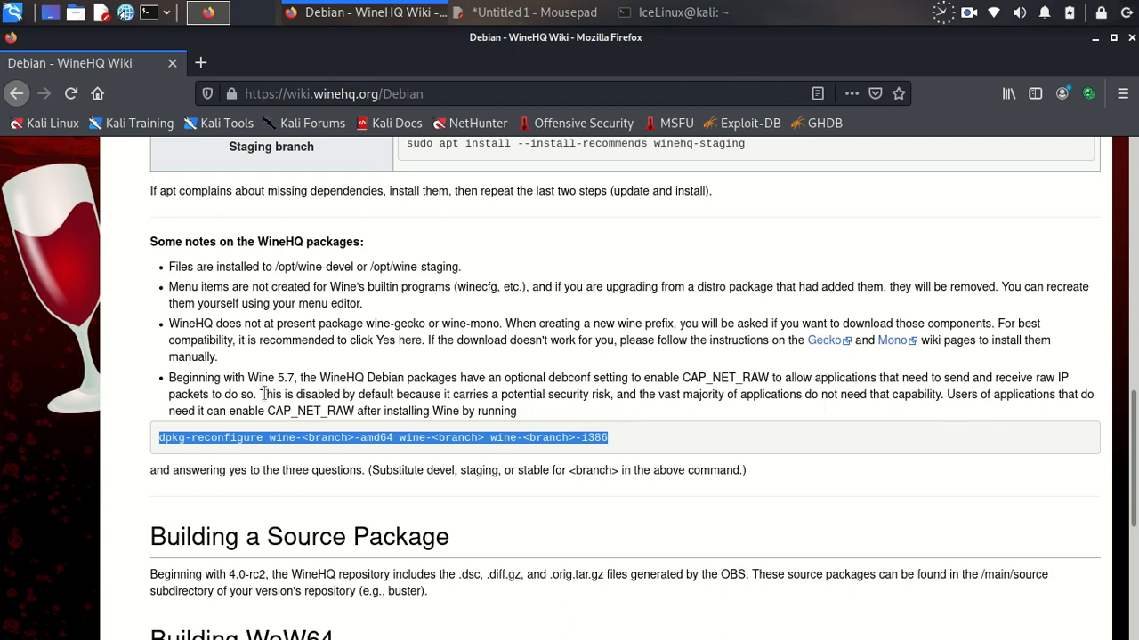
left_click_drag(265, 395, 451, 394)
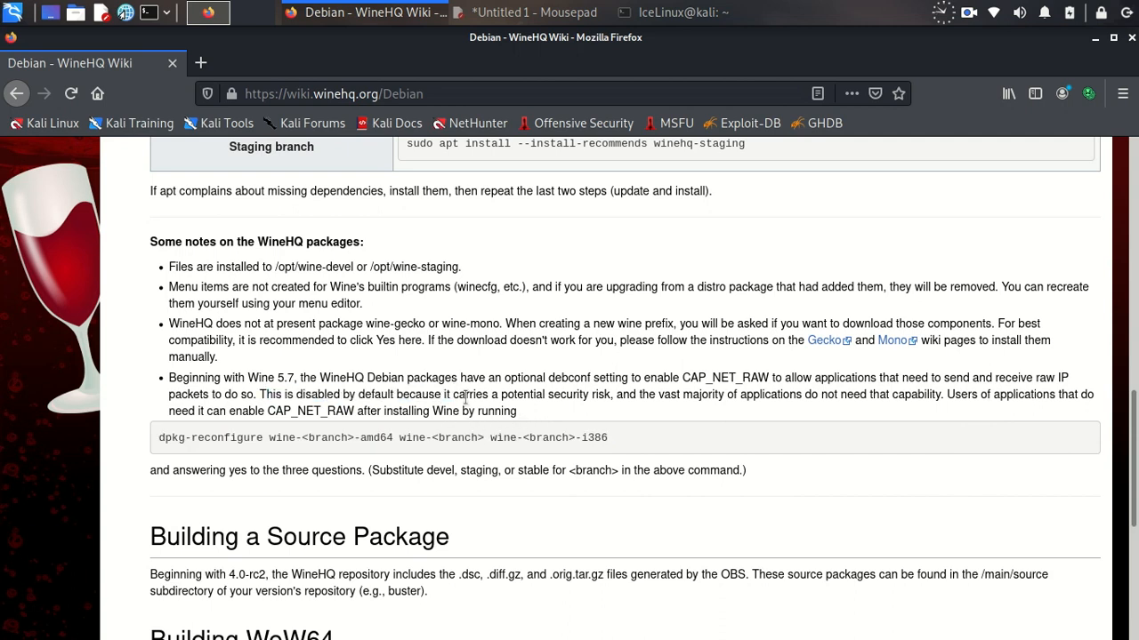
mouse_move(541, 441)
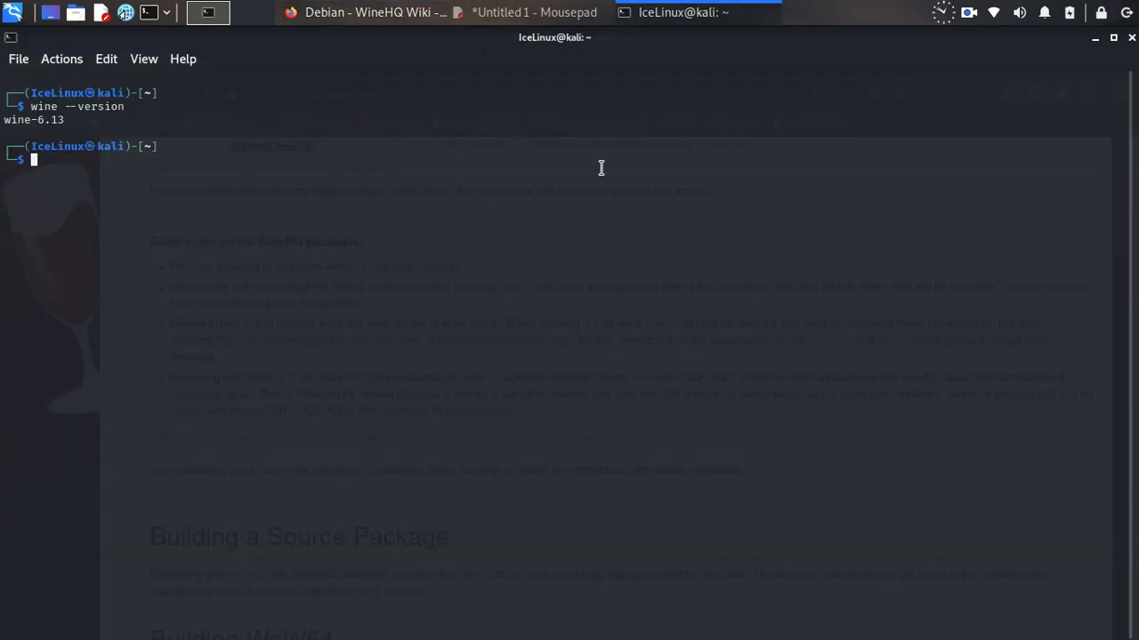
Step: Paste the dpkg-reconfigure command with <branch> set to devel and run it, confirming wine-6.13
right_click(601, 167)
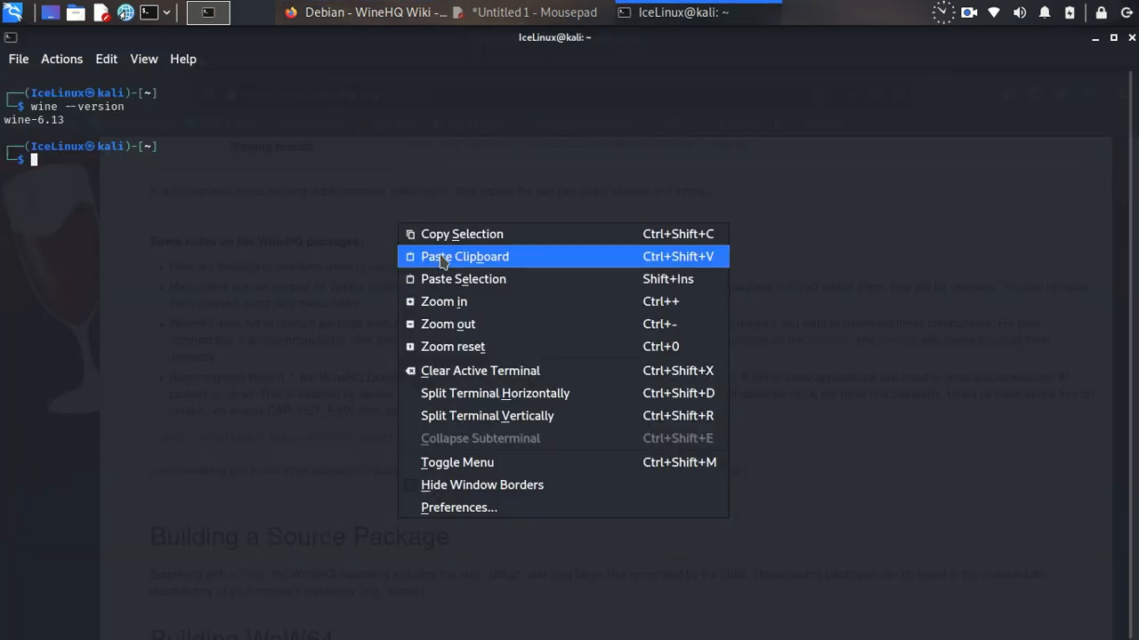
left_click(464, 257)
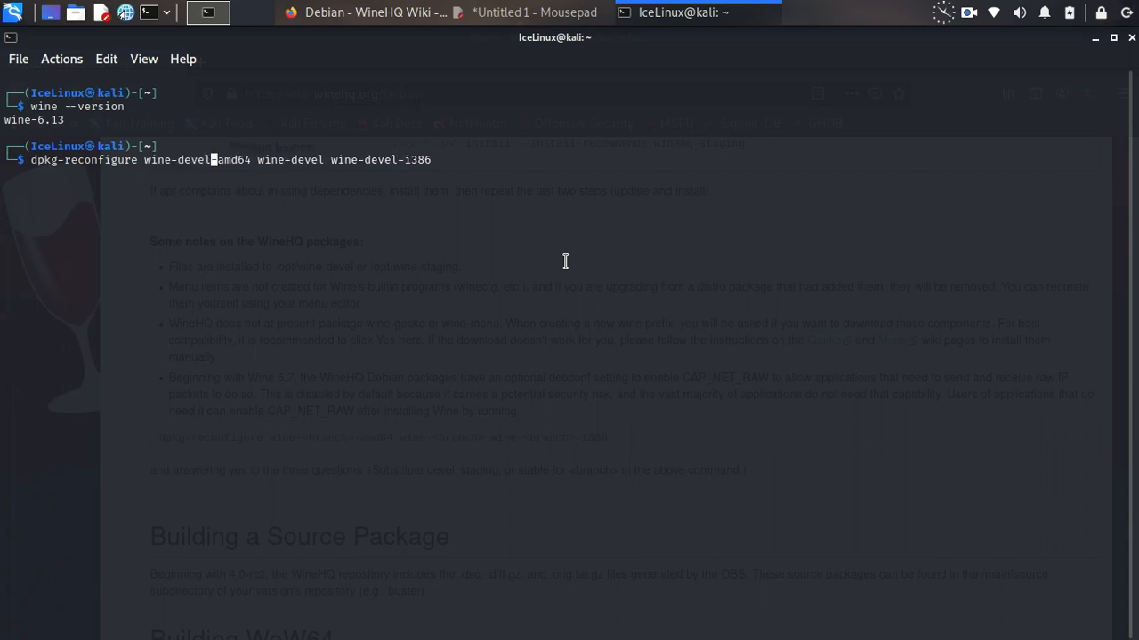
key("Return")
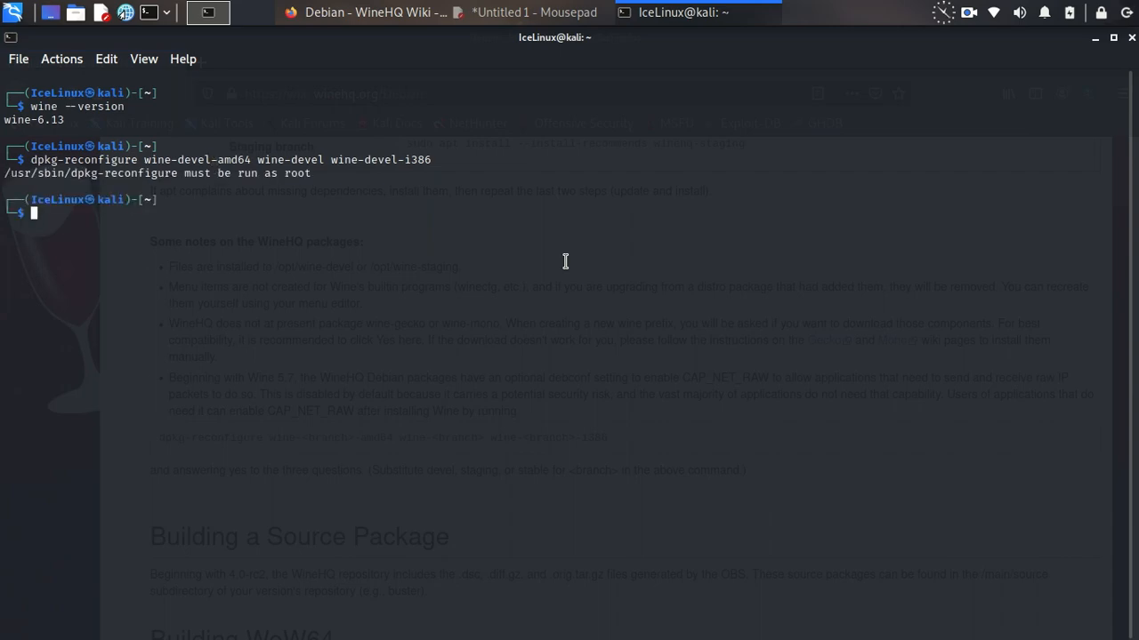
Step: Retype dpkg-reconfigure wine-devel-amd64 wine-devel wine-devel-i386 prefixed with sudo
type("dpkg-reconfigure wine-devel-amd64 wine-devel wine-devel-i386")
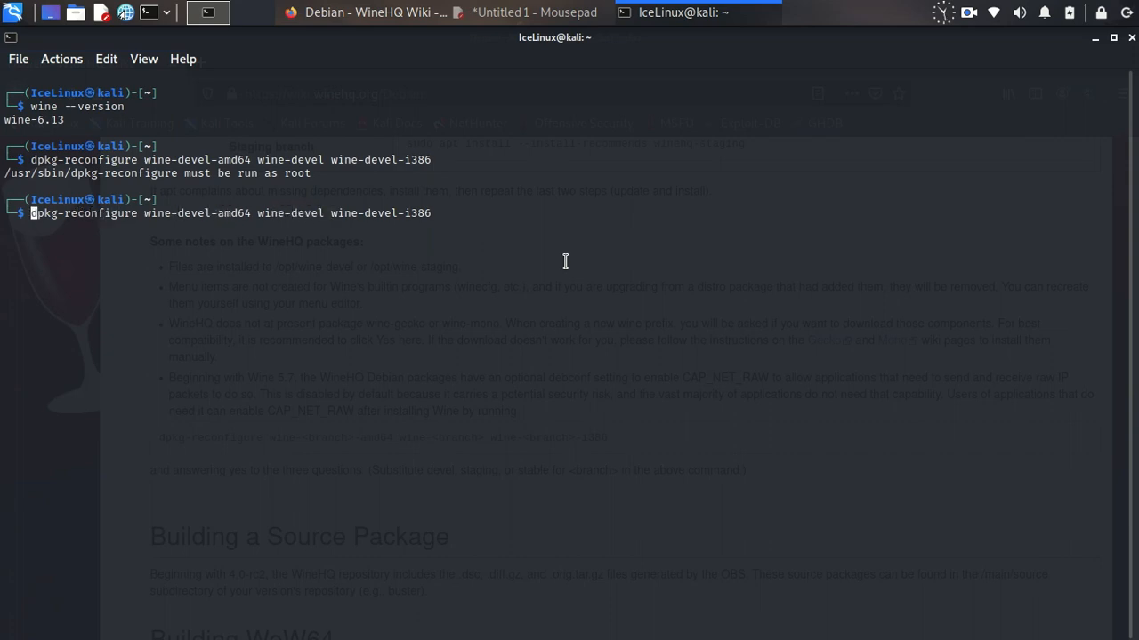
type("sudo")
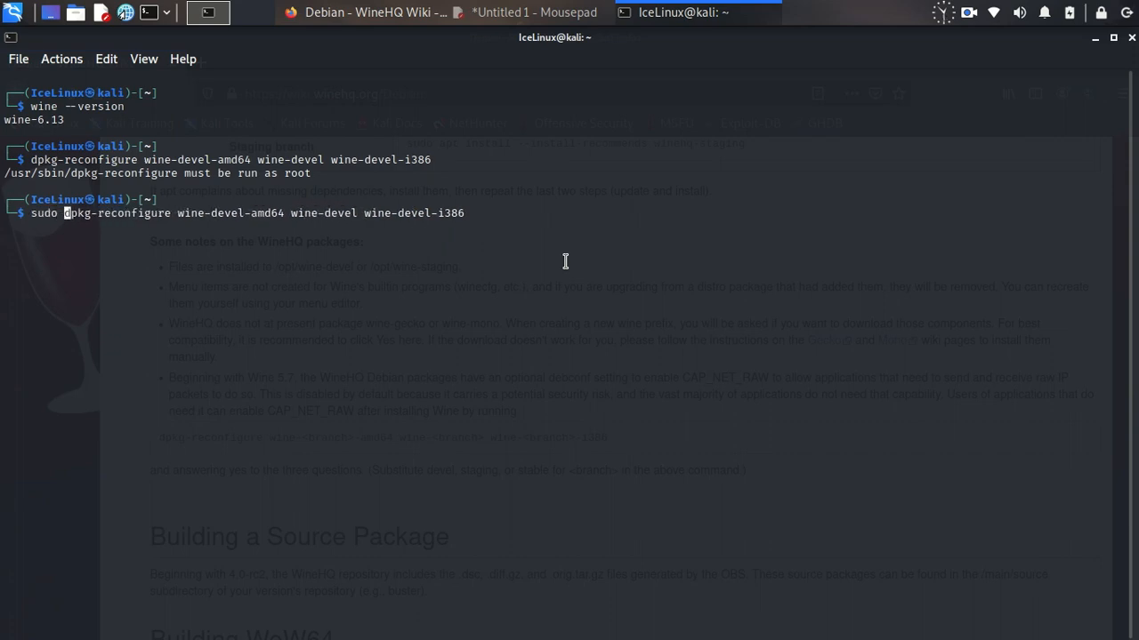
Step: Run sudo dpkg-reconfigure and answer Yes to raw IP packets for wine-devel-amd64 and wine-devel-i386
key("Return")
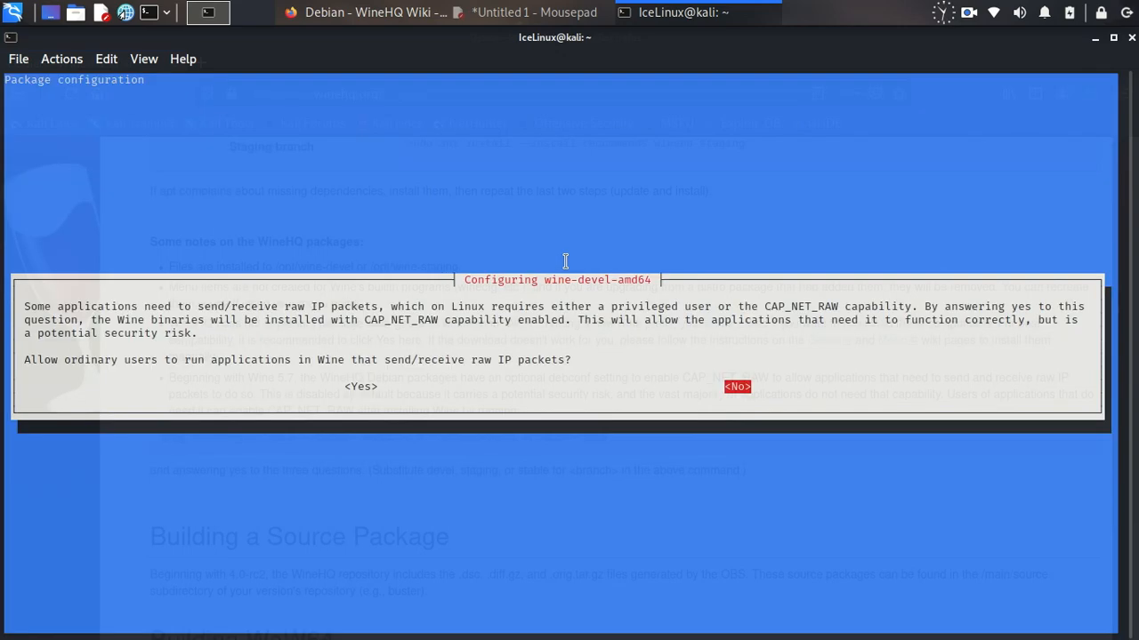
key("Left")
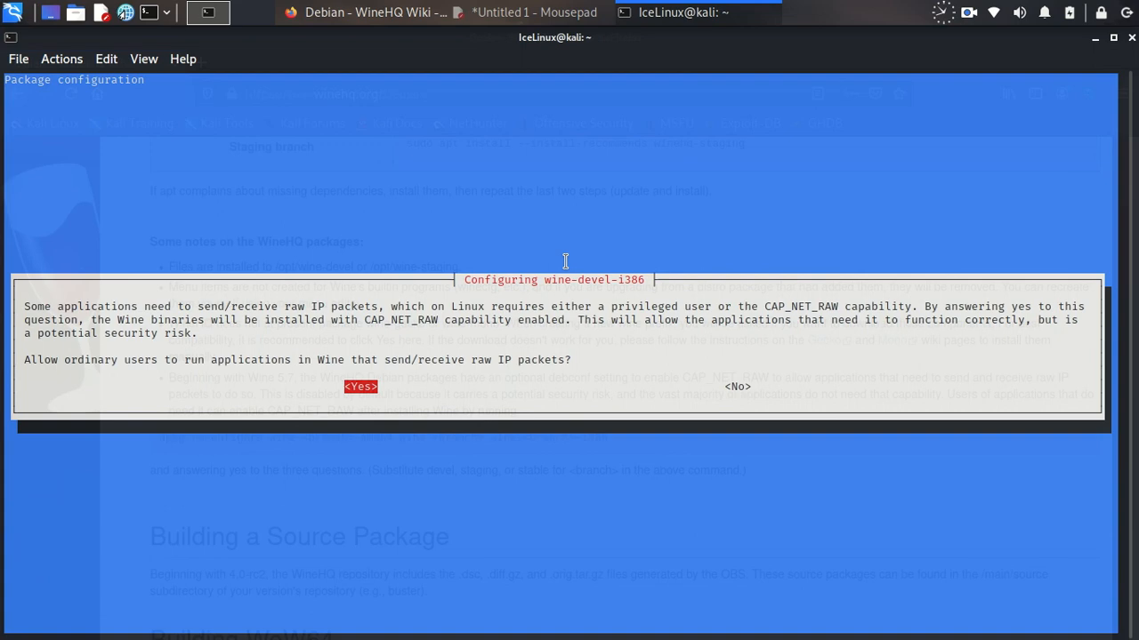
left_click(359, 386)
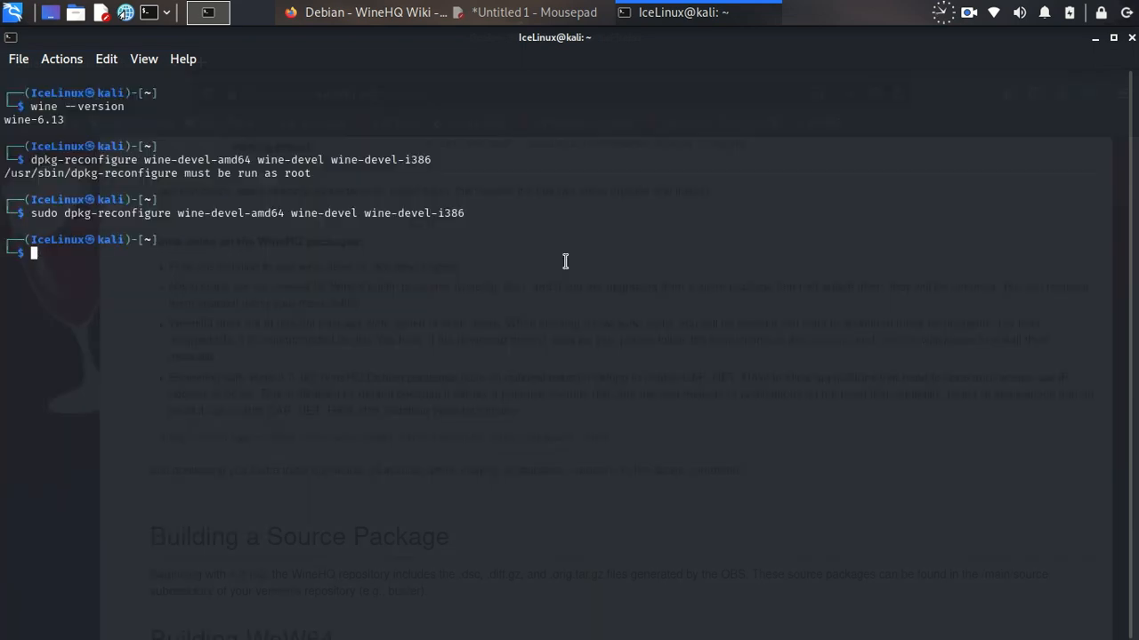